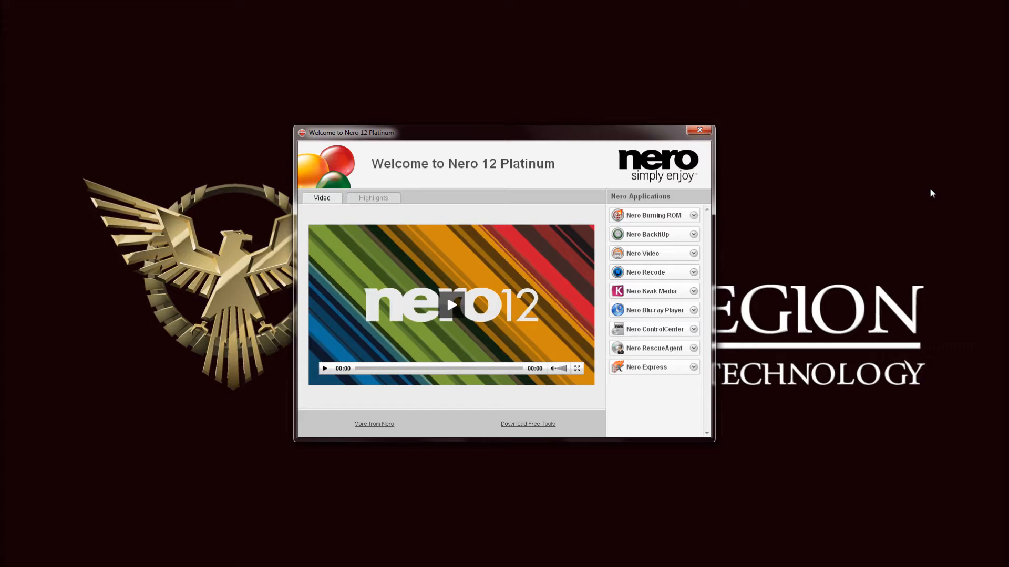
mouse_move(744, 263)
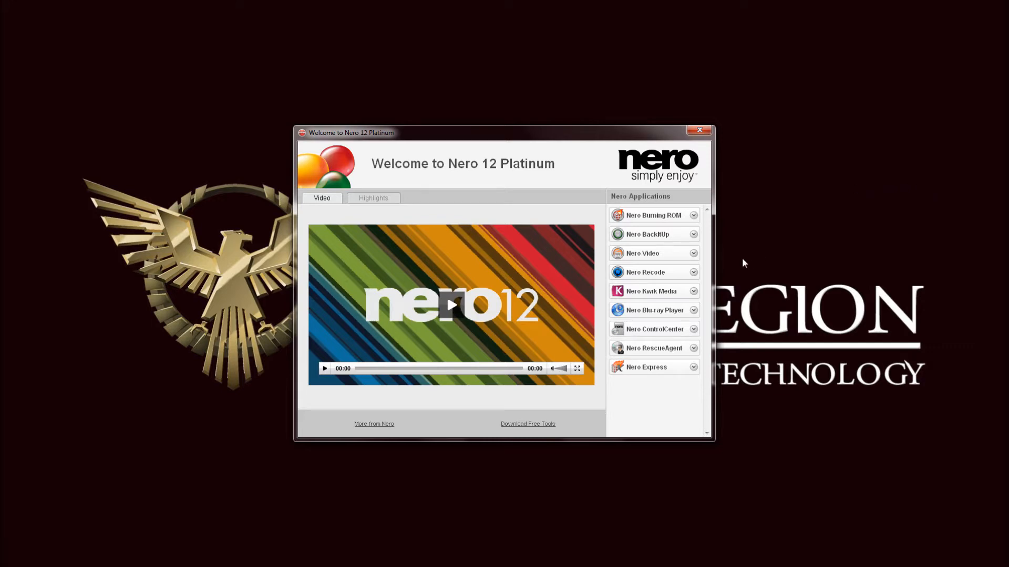
Step: Launch Nero Recode from the Nero Applications list via its Start button
click(694, 272)
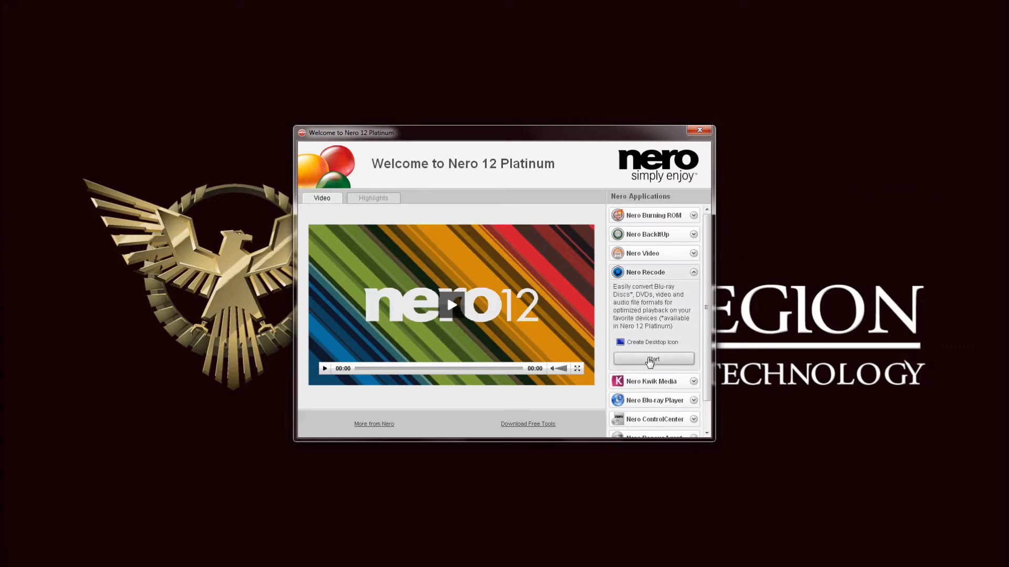
click(651, 359)
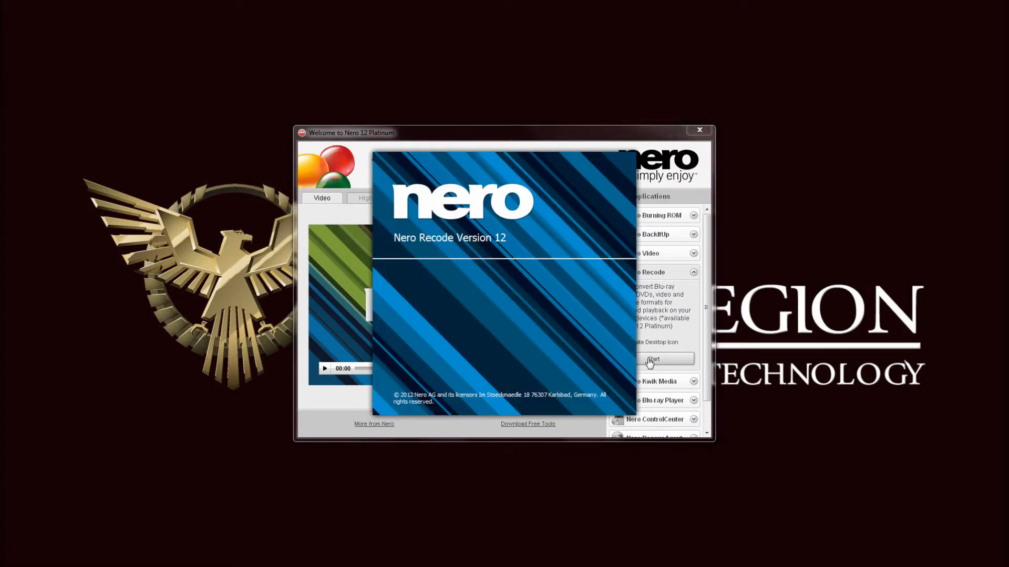
Step: Let Nero Recode finish loading to its Home screen with no jobs scheduled
click(652, 359)
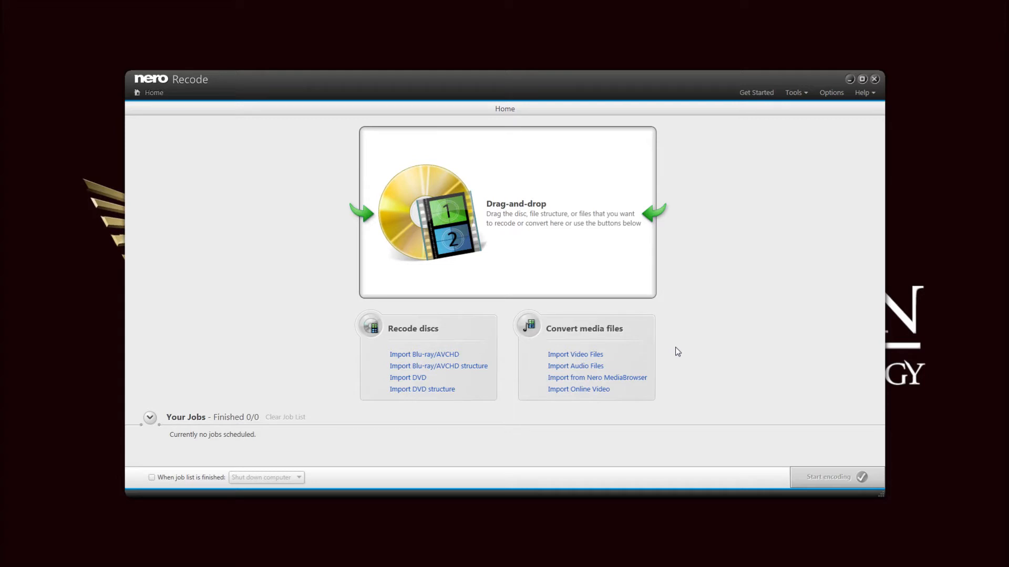
mouse_move(448, 261)
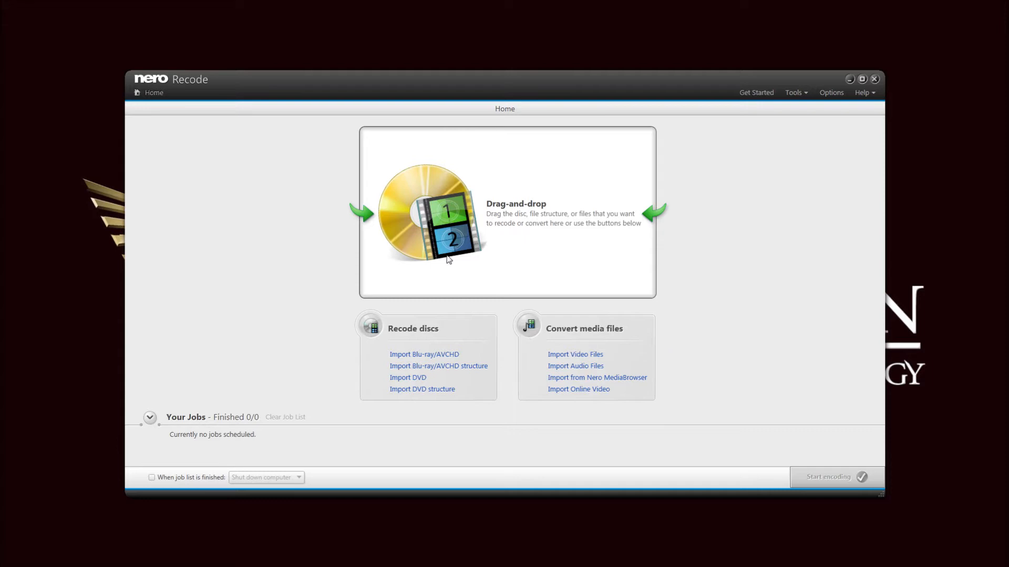
mouse_move(536, 235)
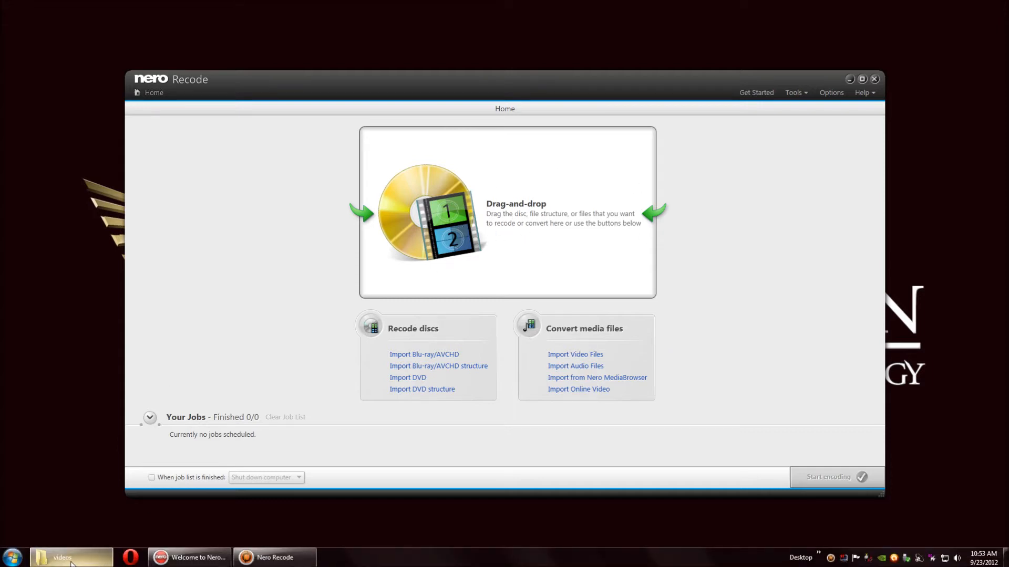
Step: Bring up the folder holding the sample 1_Nero_Control Center.avi video
click(71, 557)
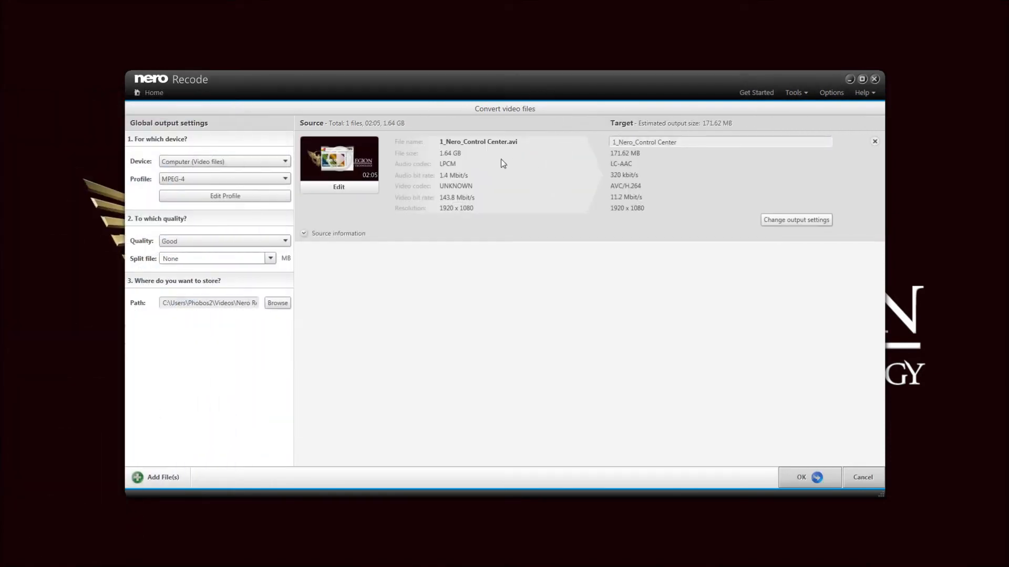
mouse_move(461, 166)
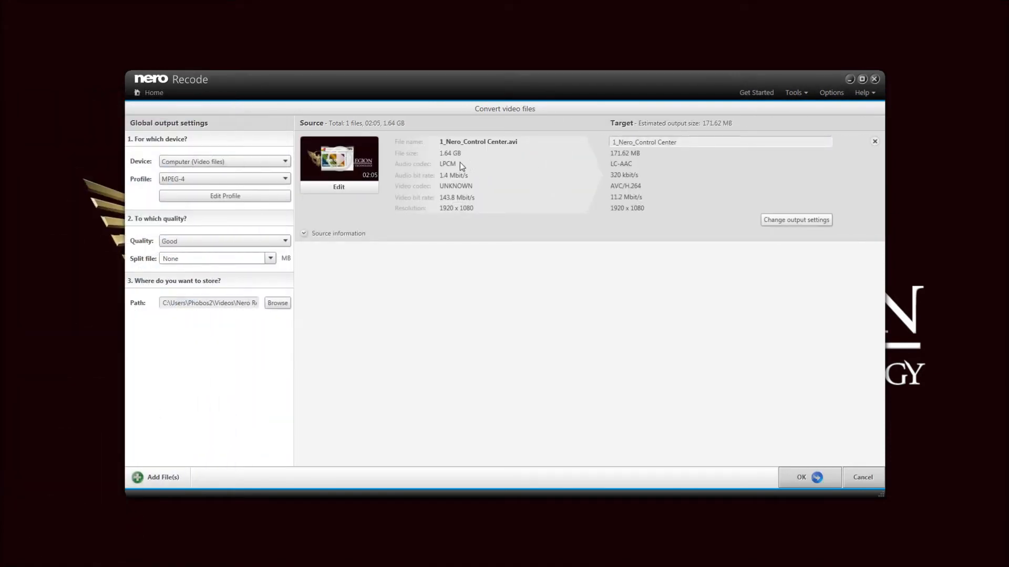
mouse_move(473, 208)
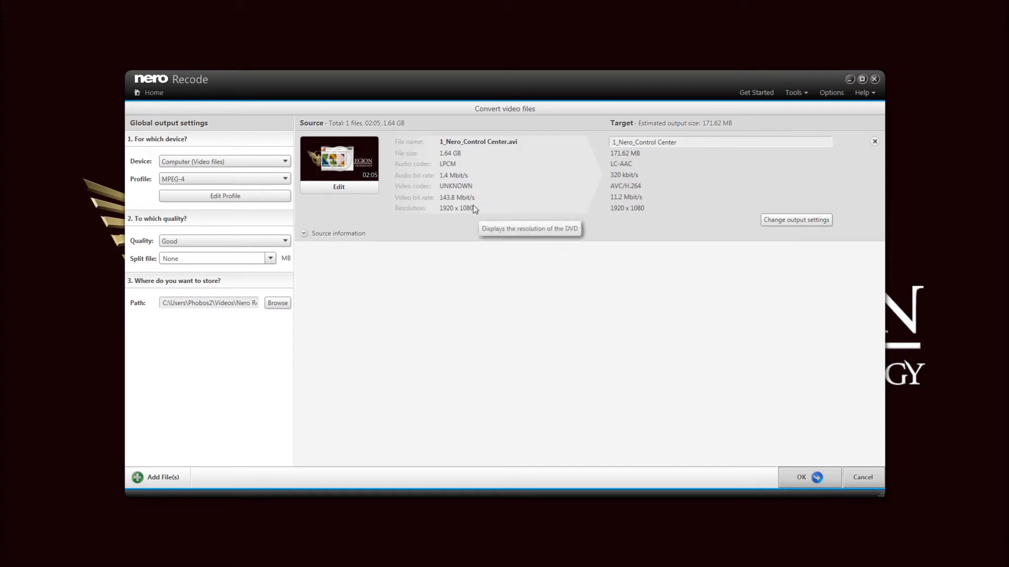
mouse_move(473, 186)
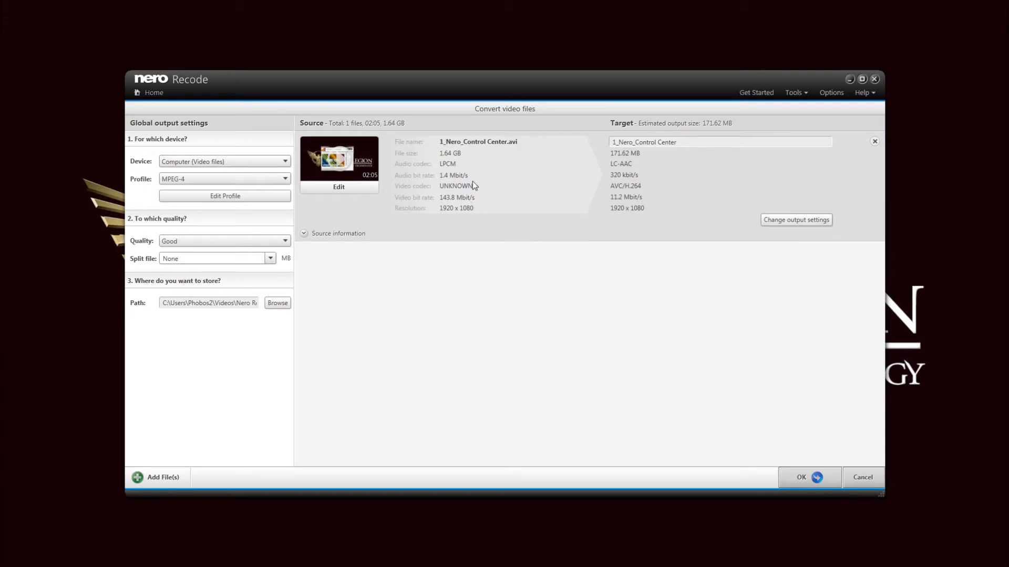
mouse_move(634, 165)
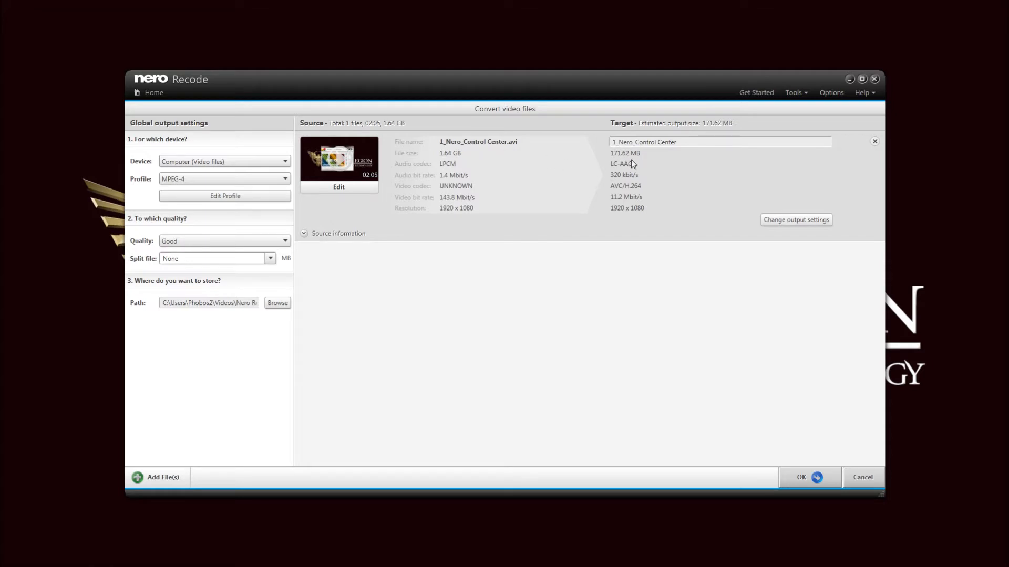
mouse_move(468, 168)
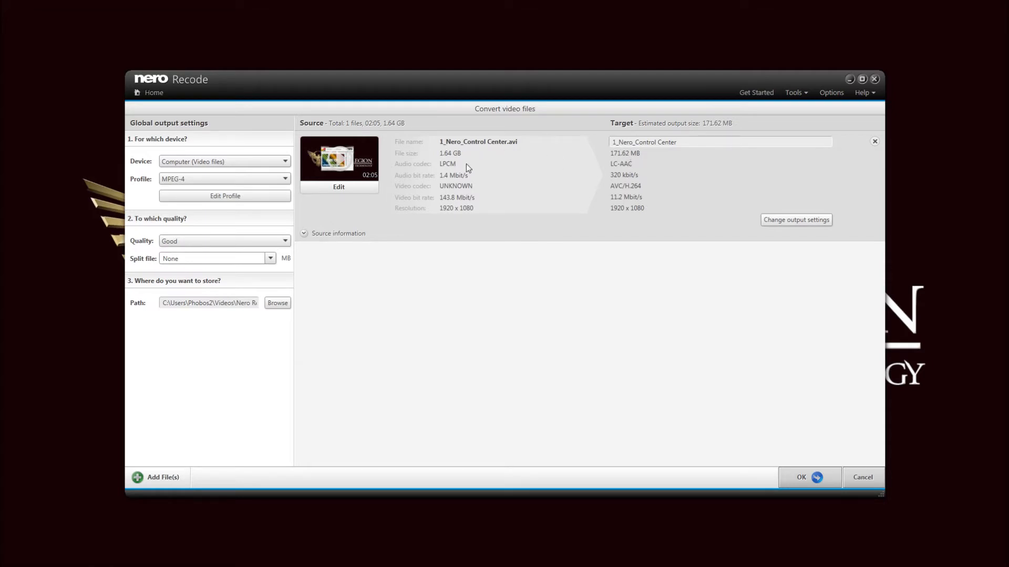
mouse_move(460, 197)
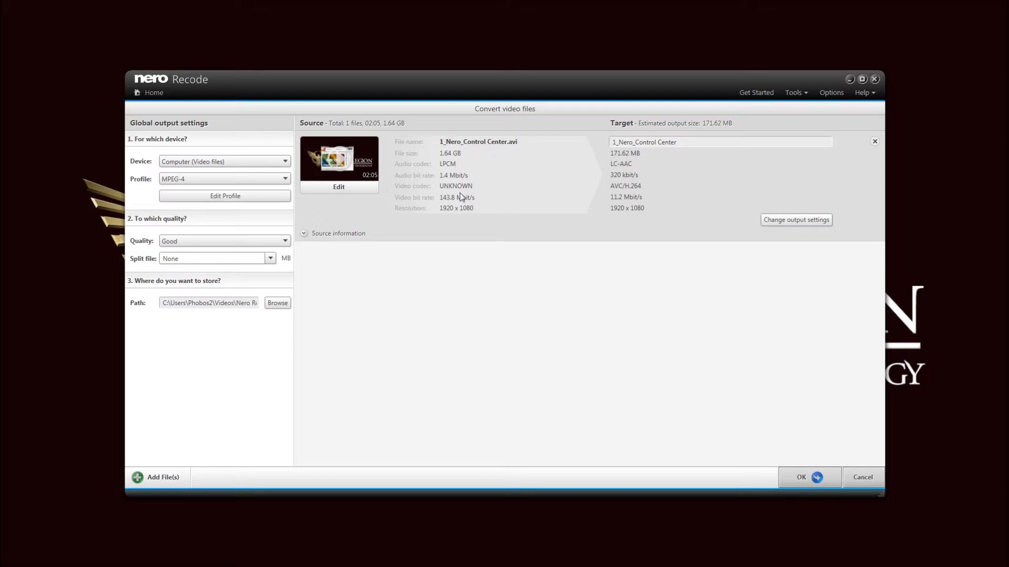
mouse_move(653, 260)
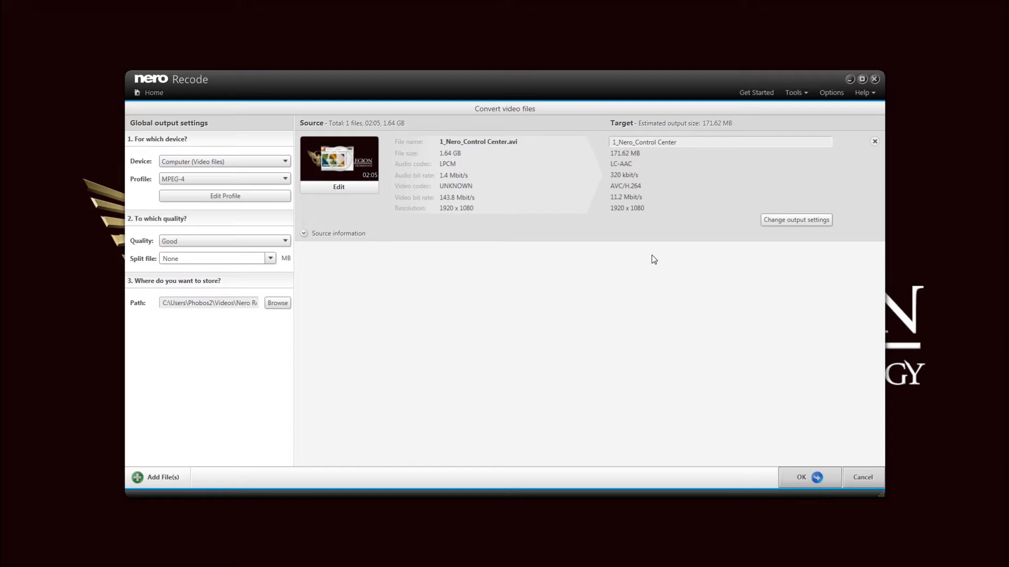
mouse_move(275, 187)
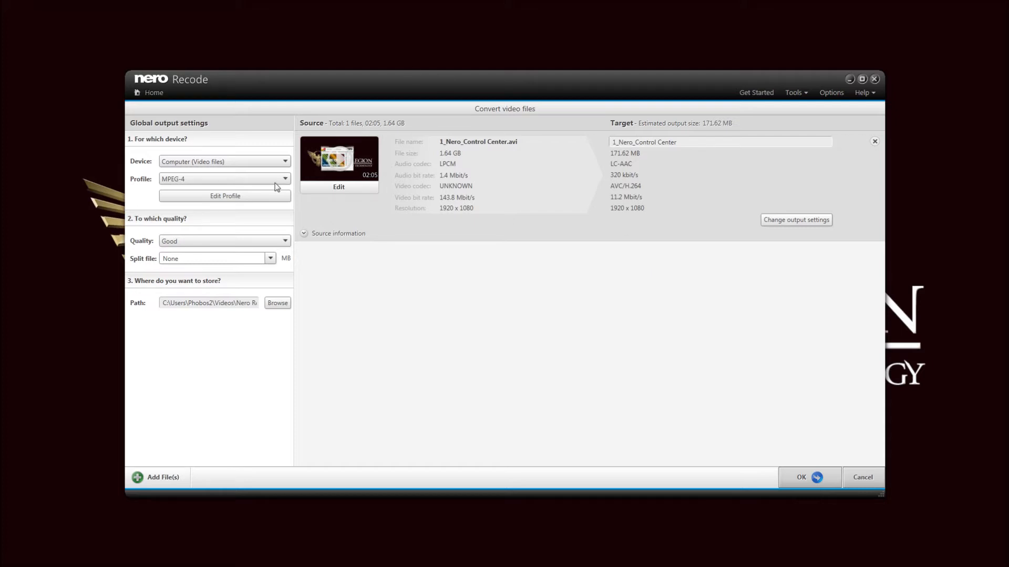
click(284, 179)
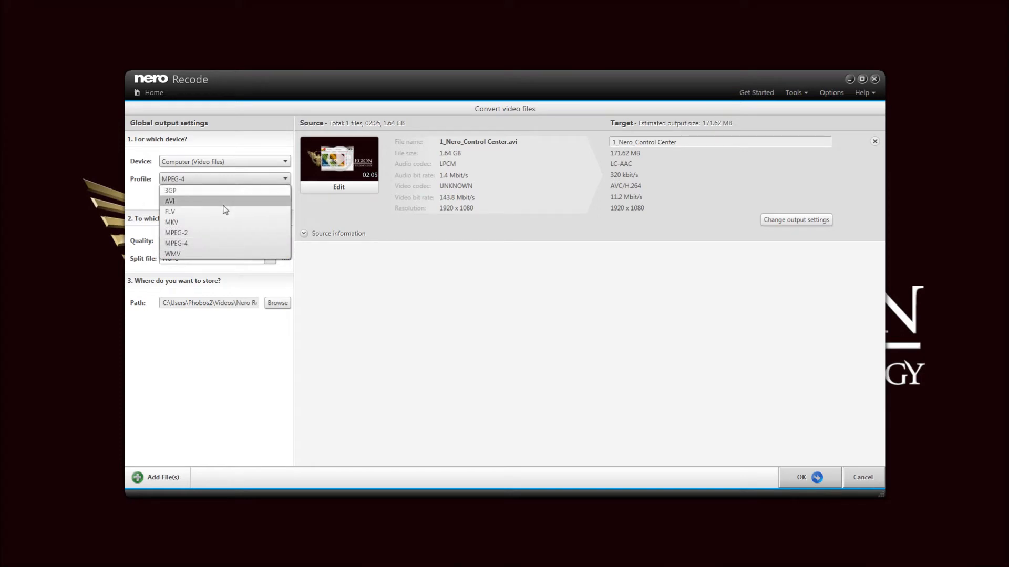
mouse_move(212, 222)
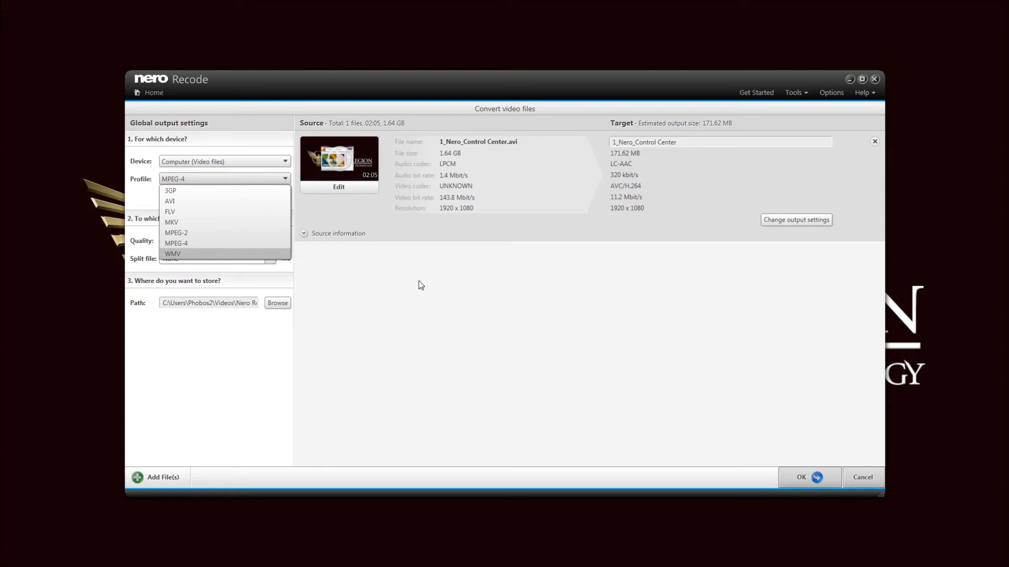
click(176, 243)
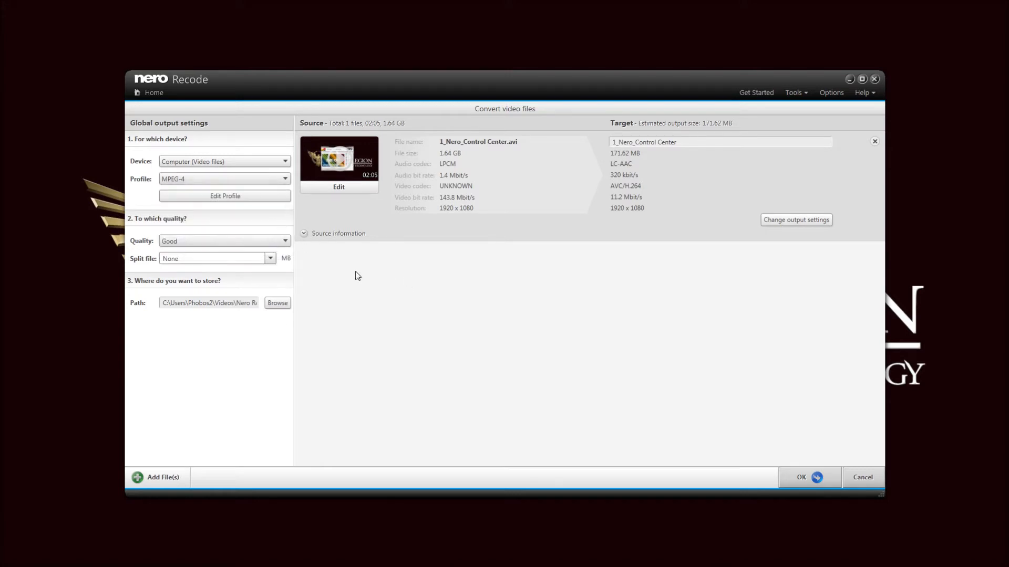
Step: In the MPEG-4 profile editor, keep Resolution at Original and enable Hardware acceleration
click(225, 195)
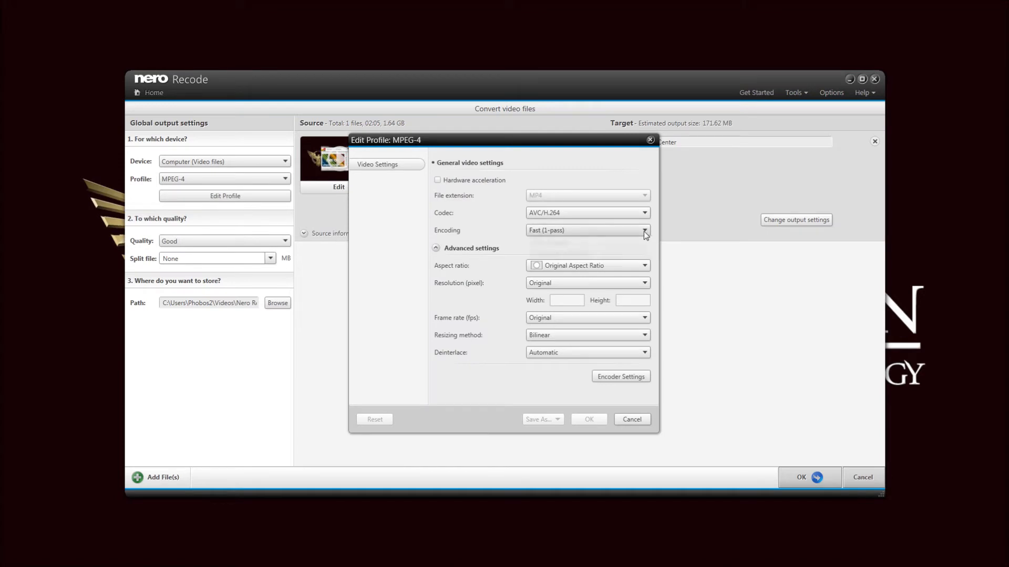
mouse_move(647, 242)
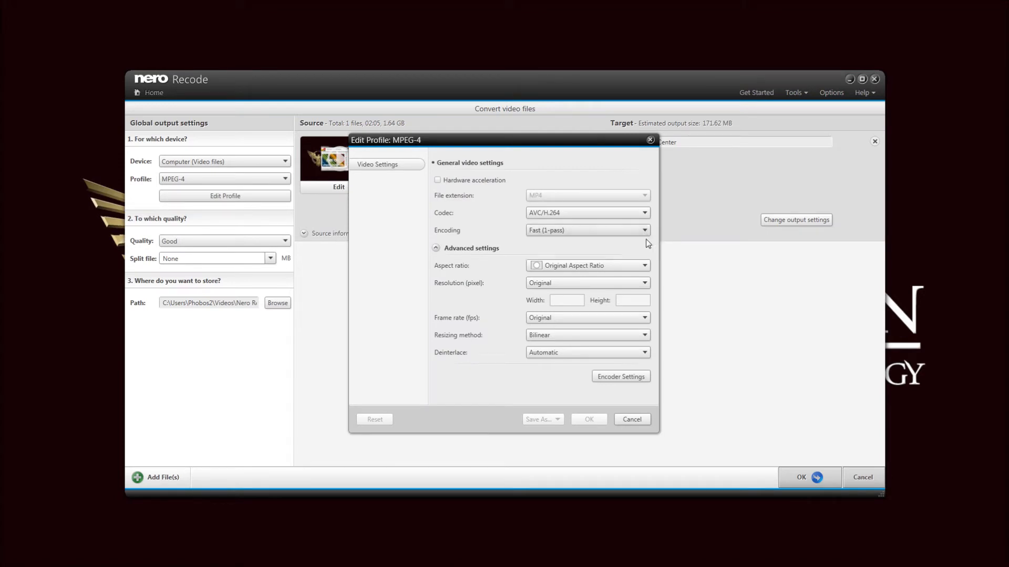
mouse_move(704, 251)
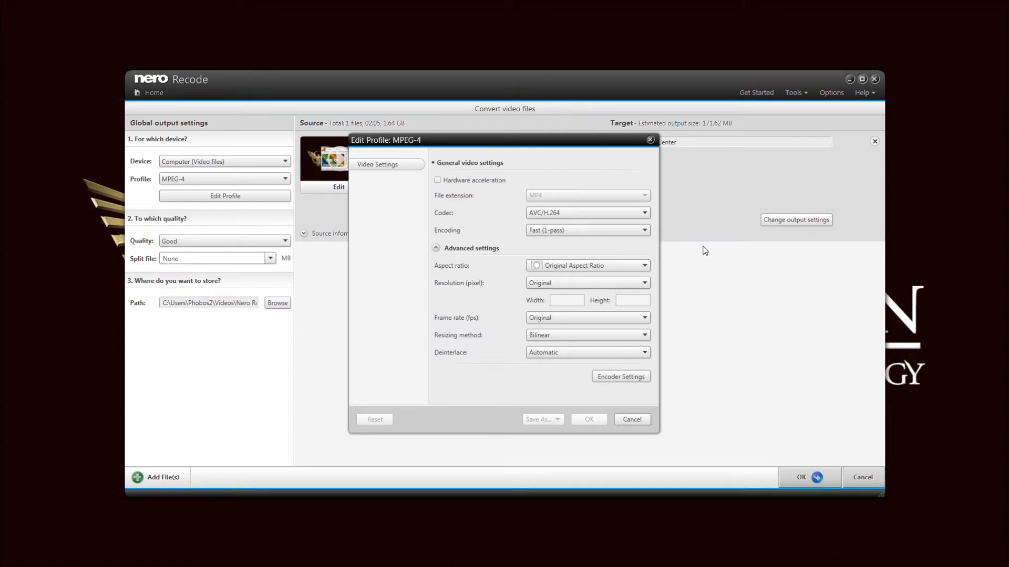
mouse_move(636, 275)
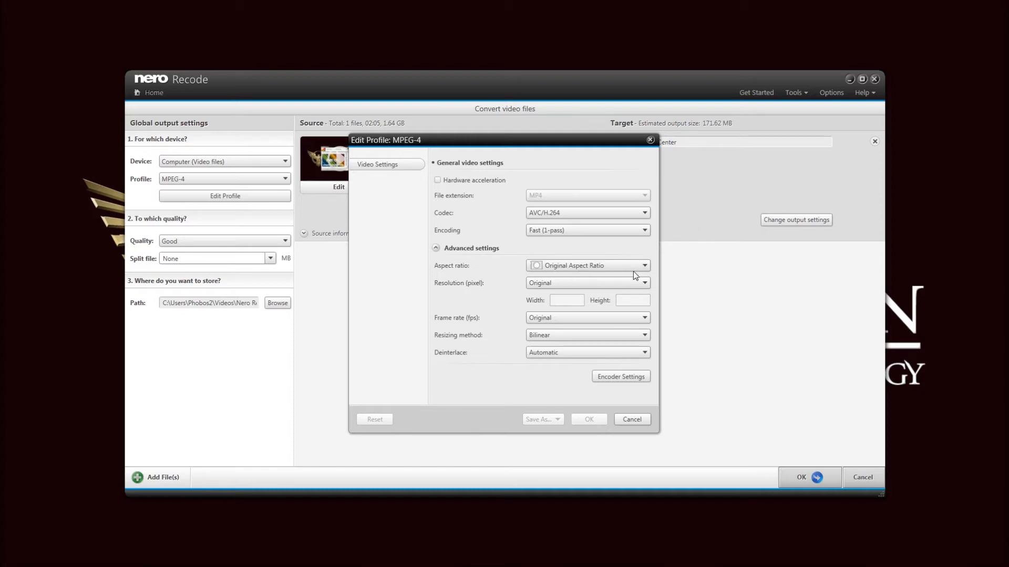
mouse_move(476, 346)
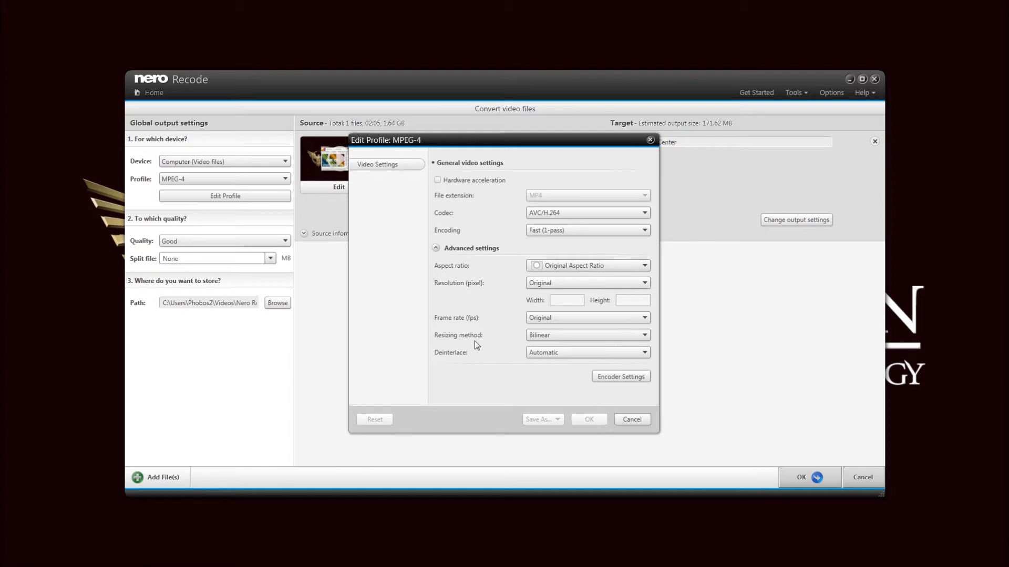
mouse_move(455, 360)
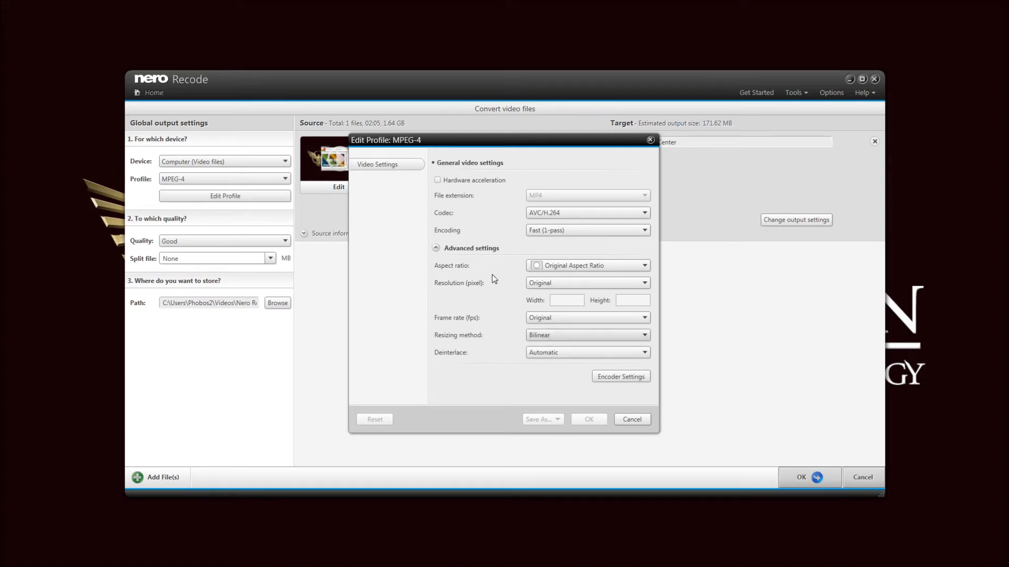
click(643, 283)
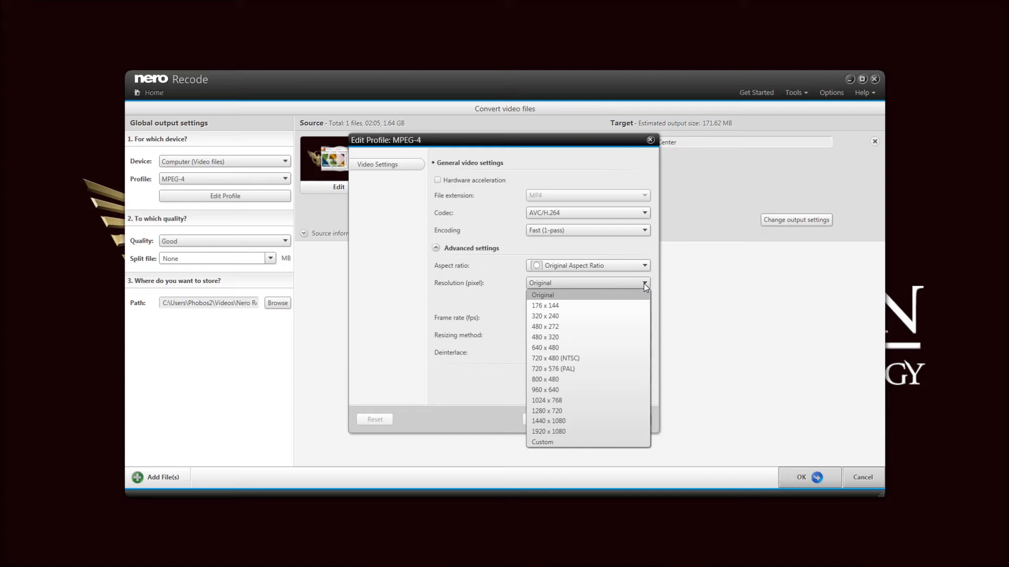
mouse_move(655, 403)
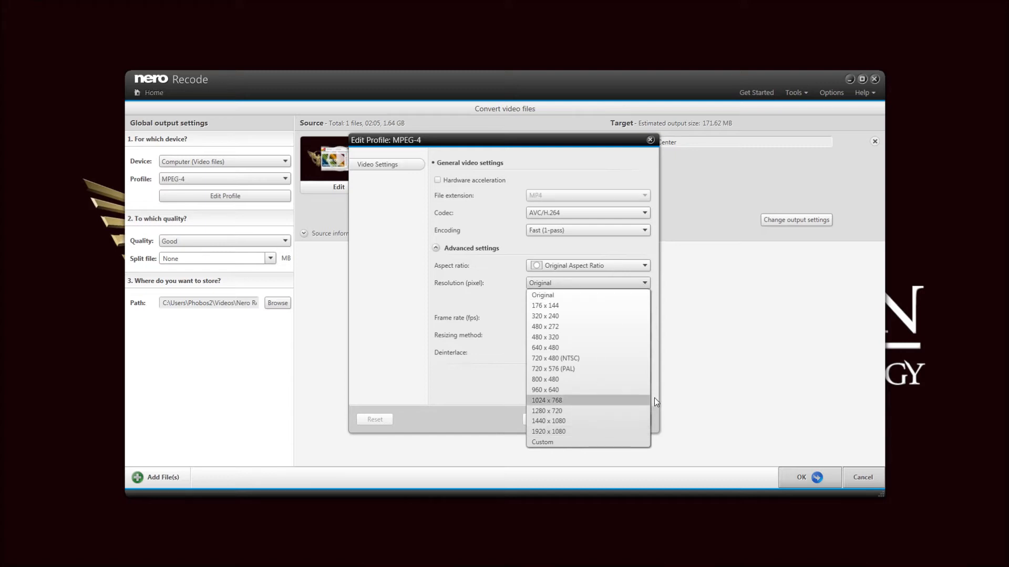
click(542, 294)
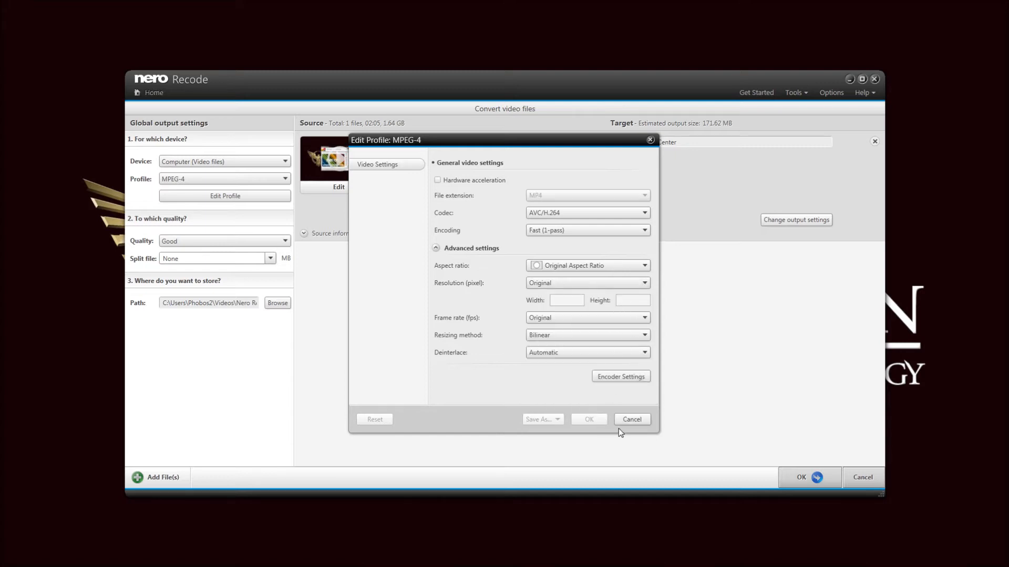
mouse_move(452, 203)
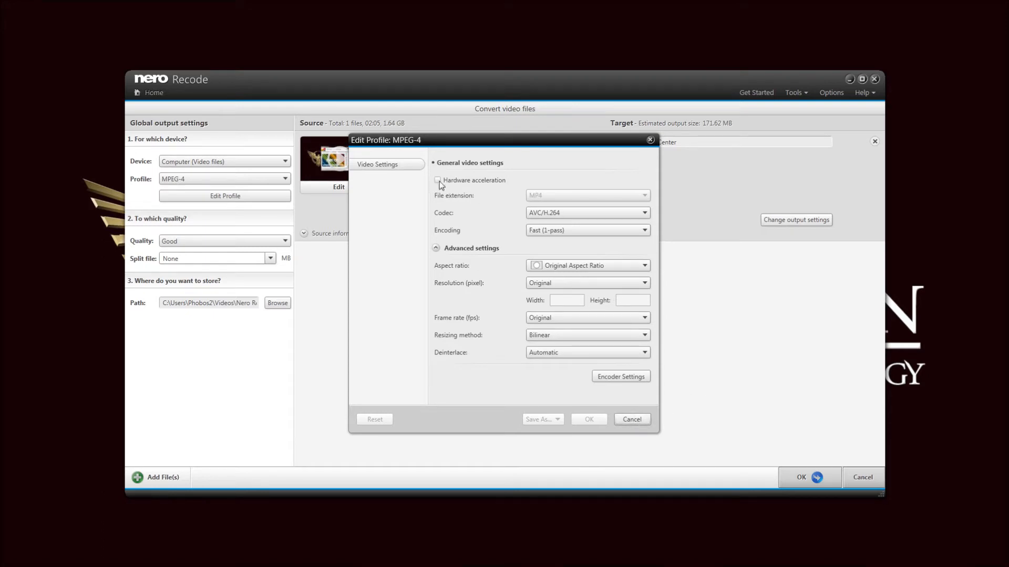
click(437, 180)
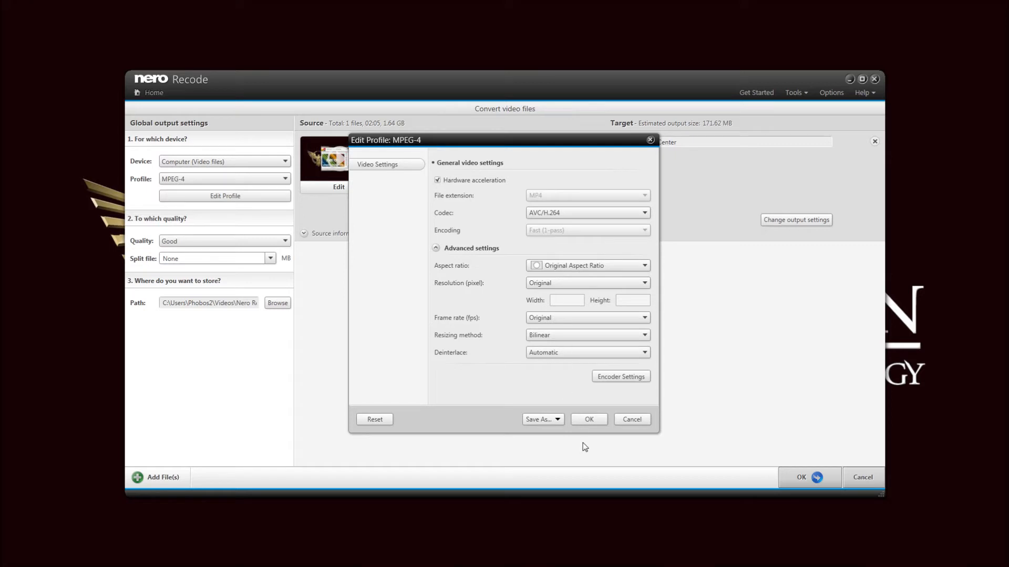
mouse_move(585, 438)
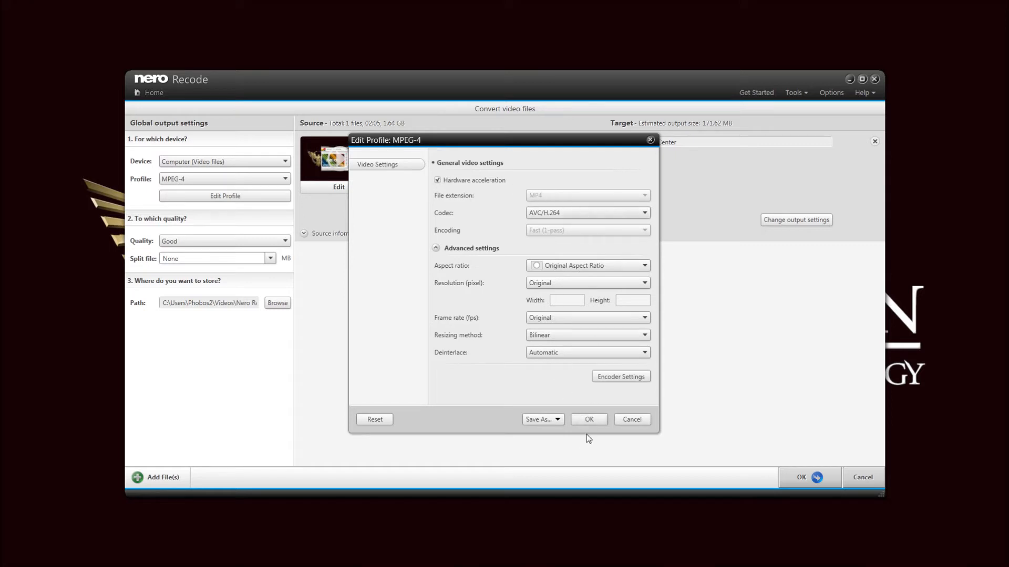
Step: Apply the edited profile to this job only without saving, making it MPEG-4 (Customized)
click(587, 419)
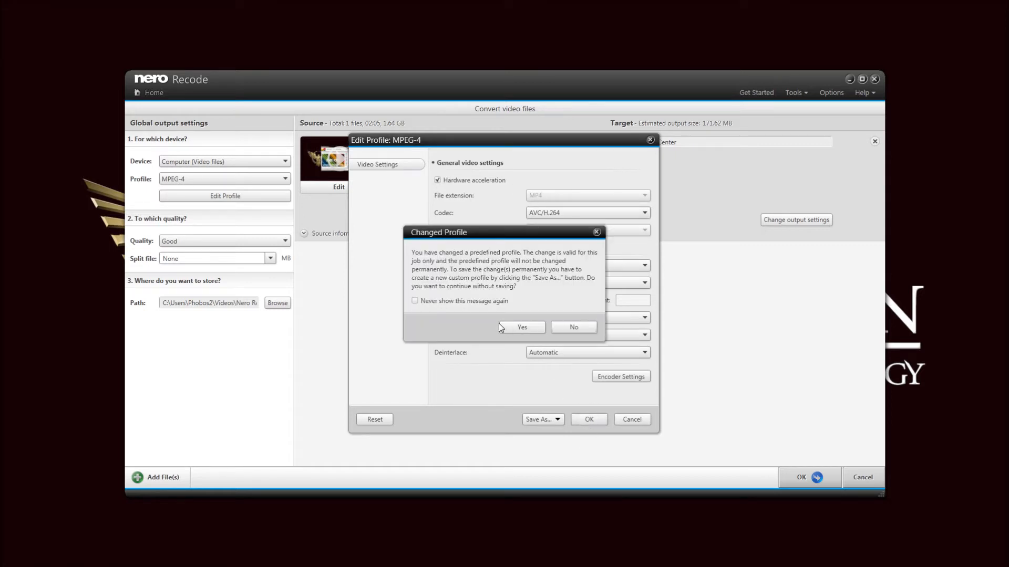
mouse_move(528, 262)
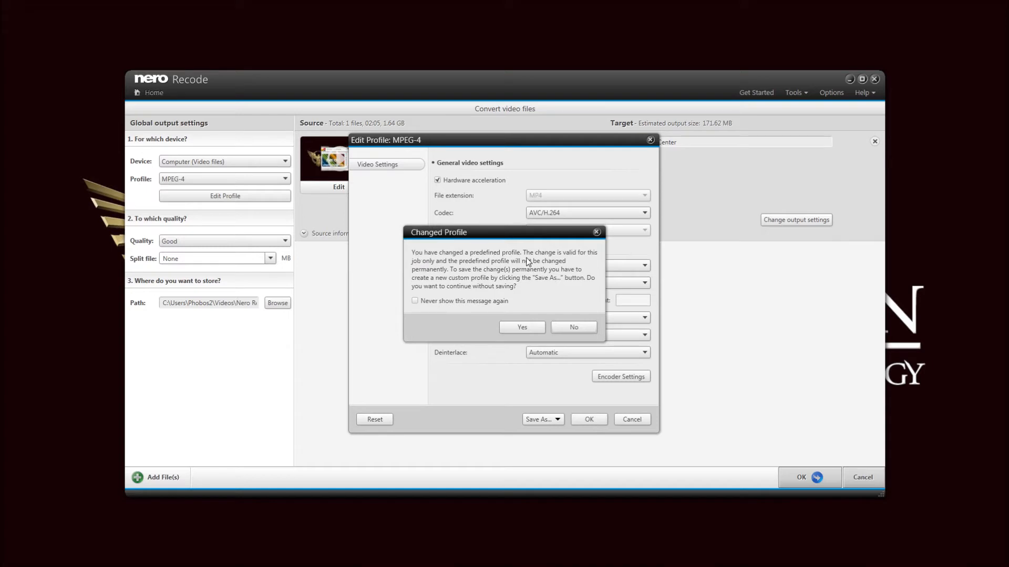
mouse_move(561, 261)
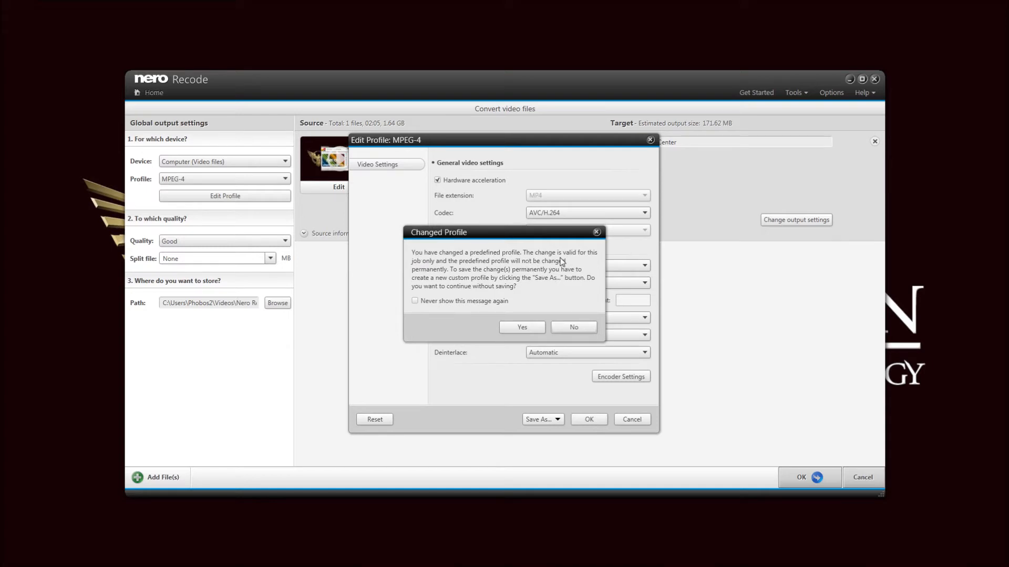
mouse_move(527, 299)
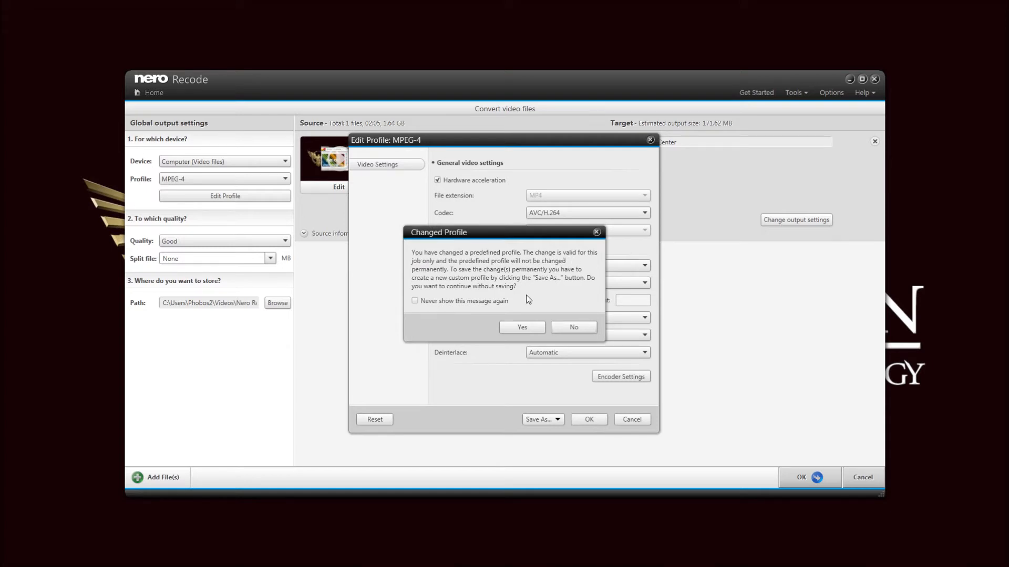
mouse_move(463, 299)
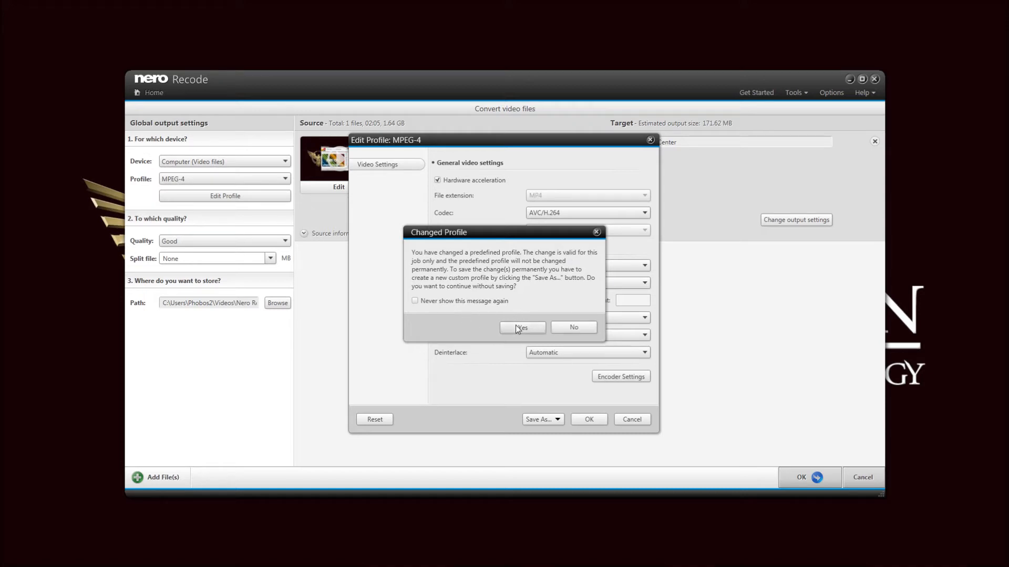
click(521, 328)
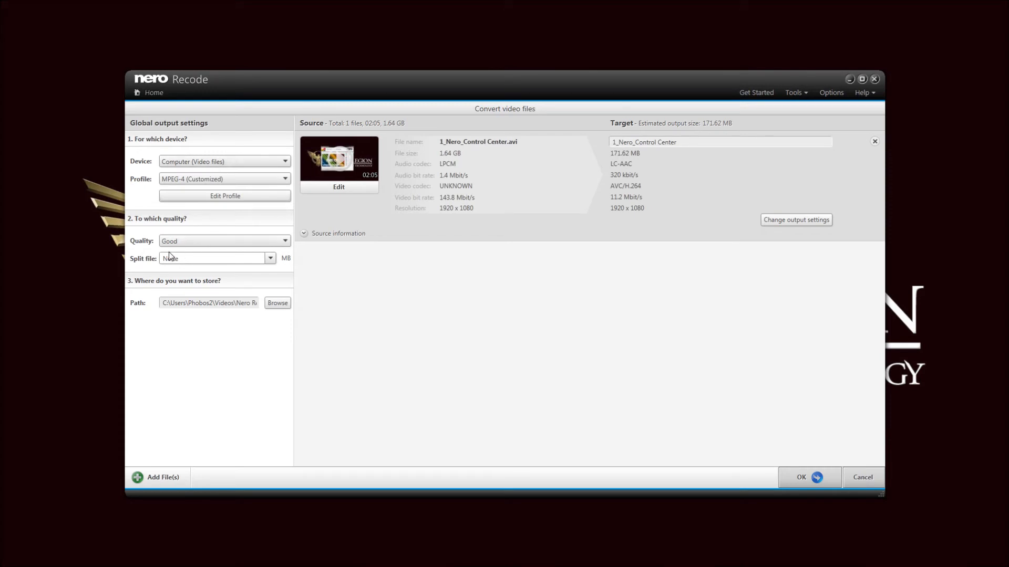
click(284, 241)
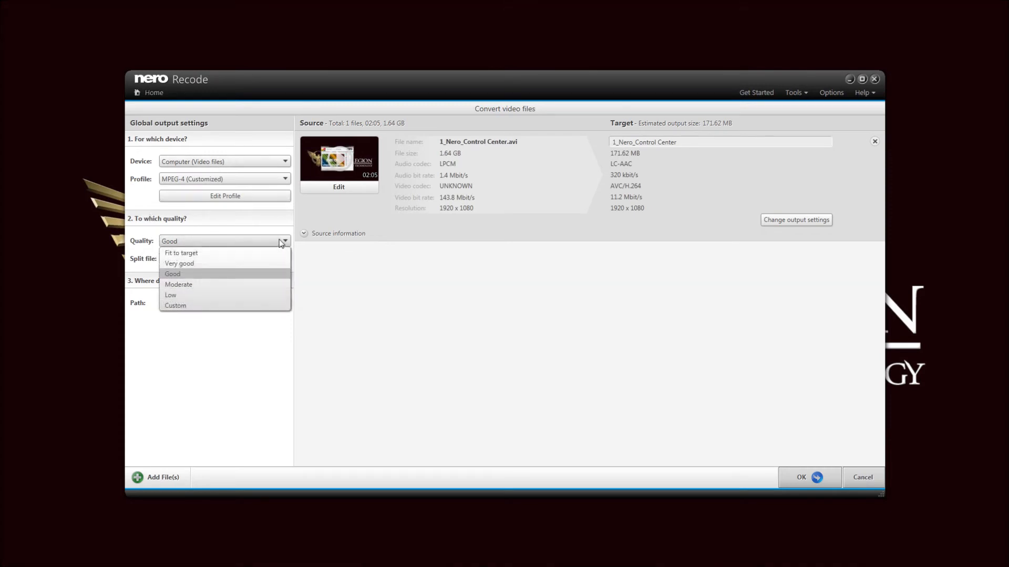
mouse_move(236, 280)
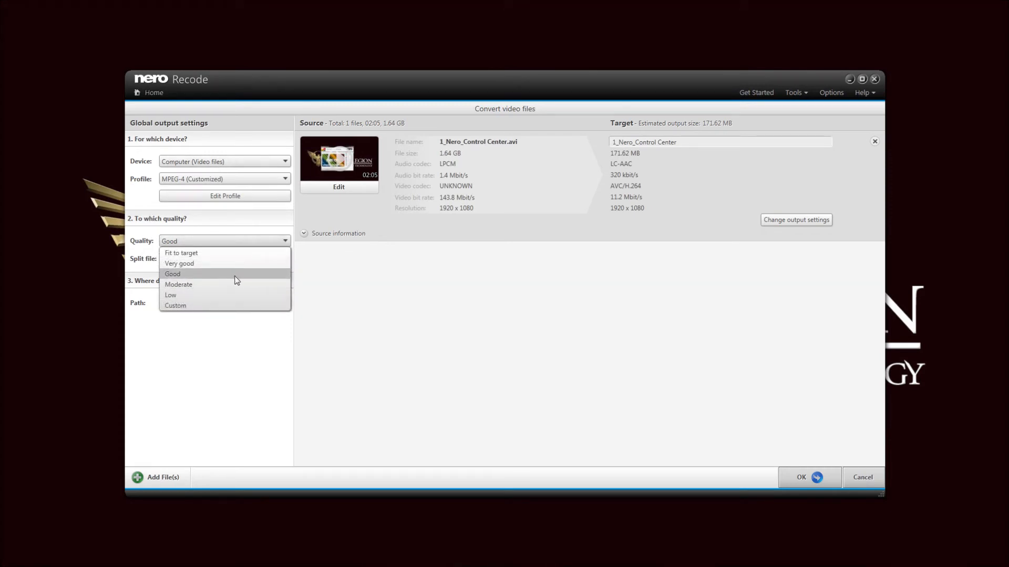
mouse_move(196, 281)
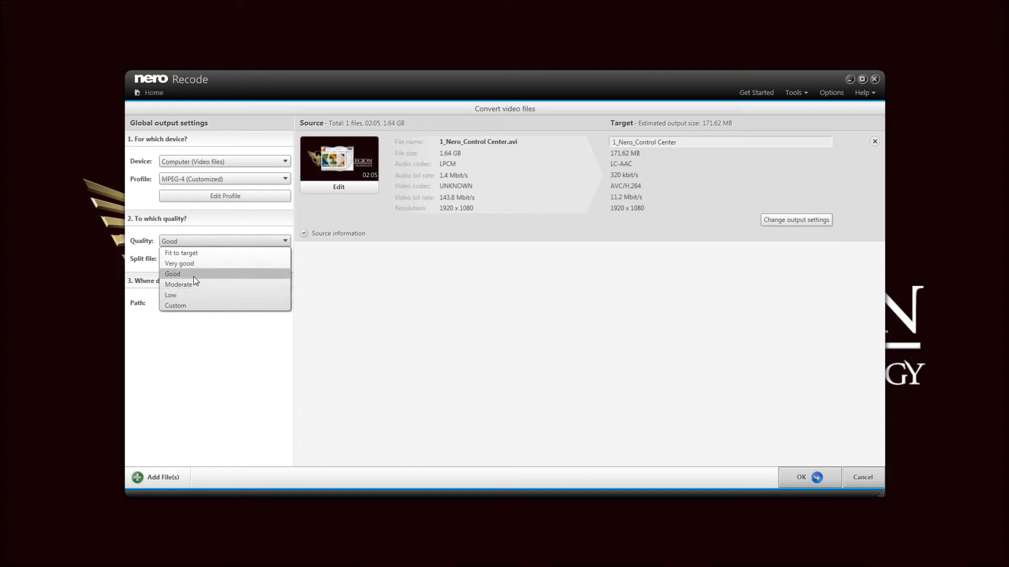
click(179, 263)
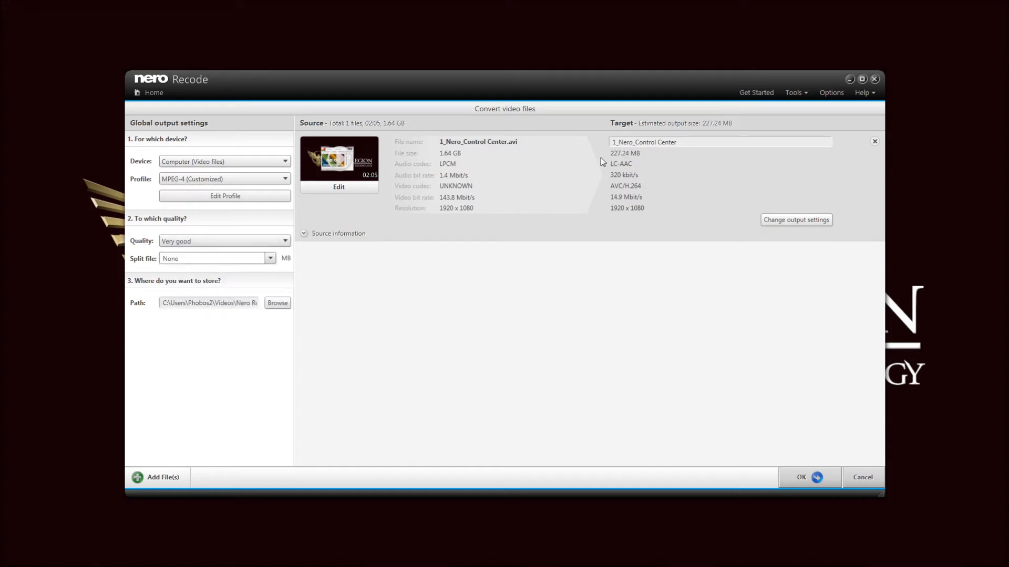
mouse_move(633, 160)
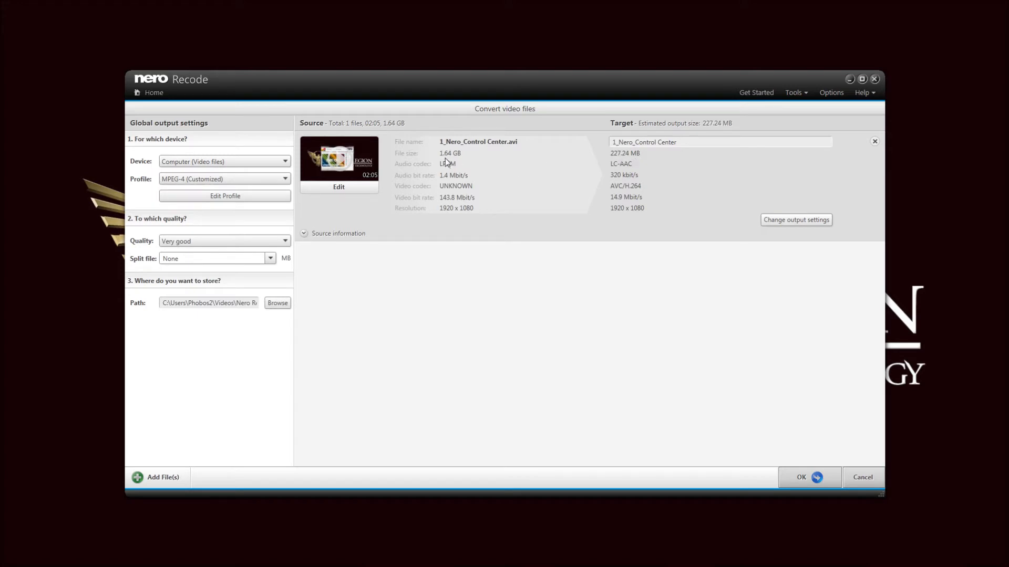
mouse_move(626, 158)
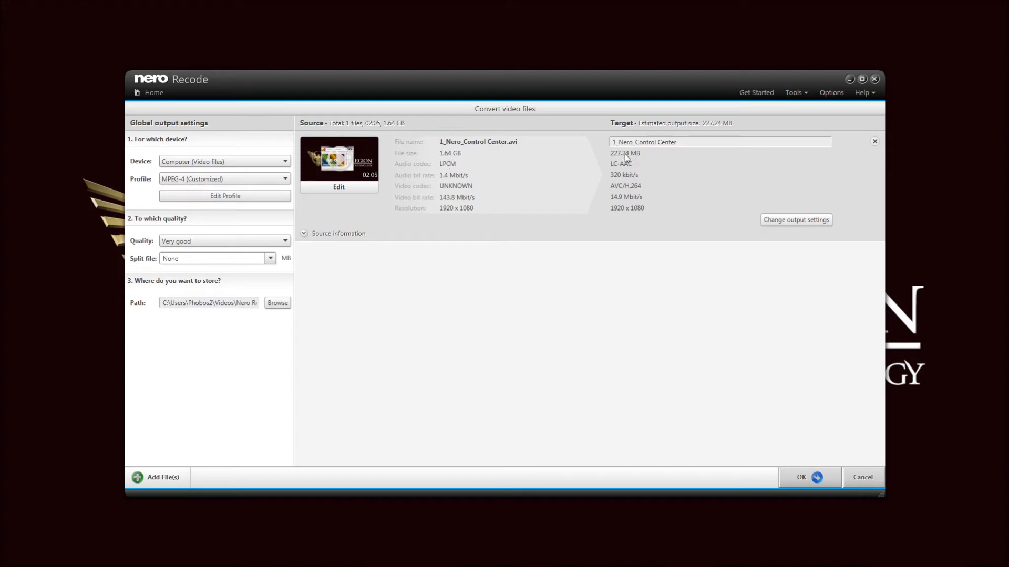
mouse_move(263, 259)
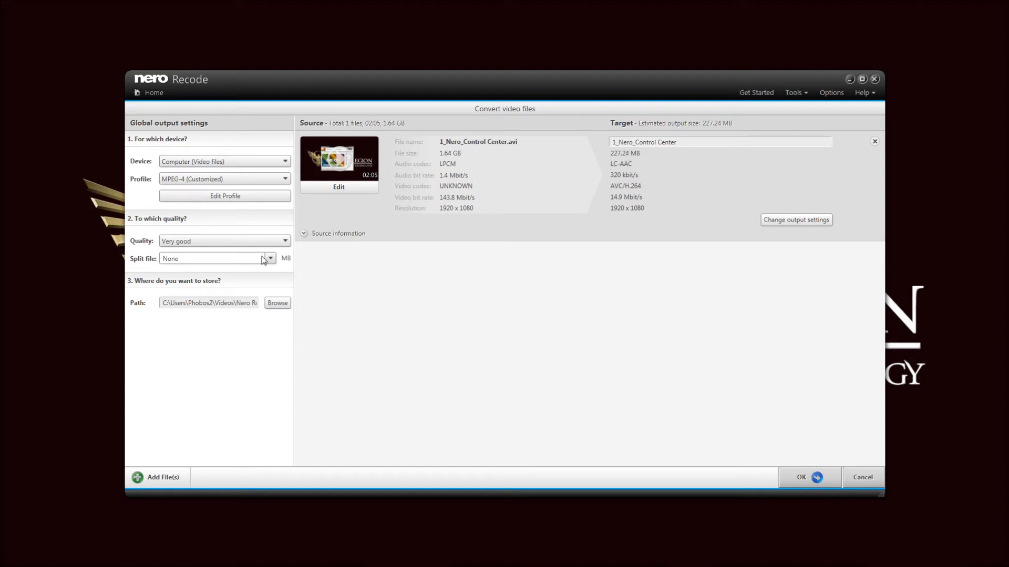
click(224, 241)
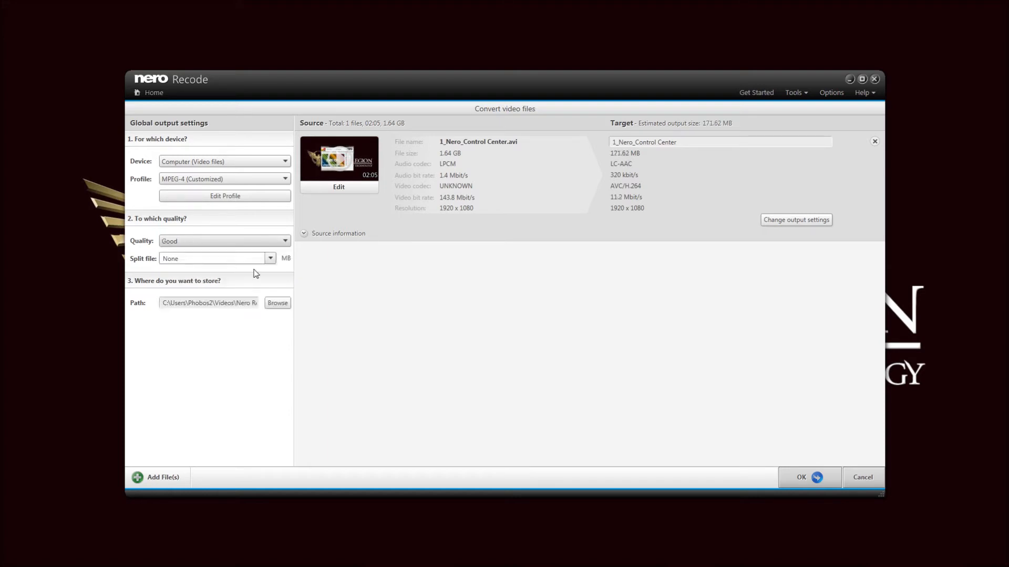
click(284, 241)
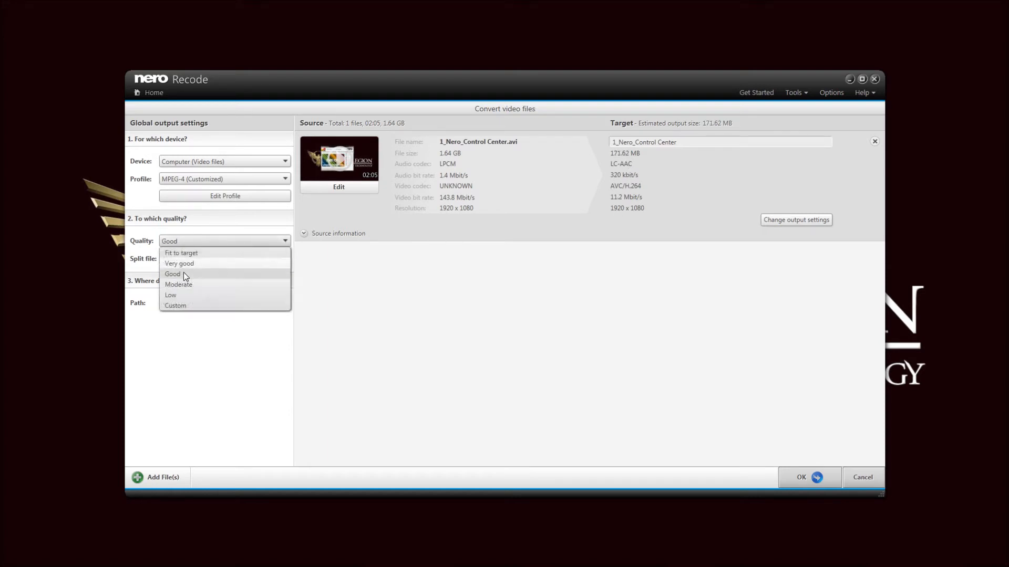
click(178, 285)
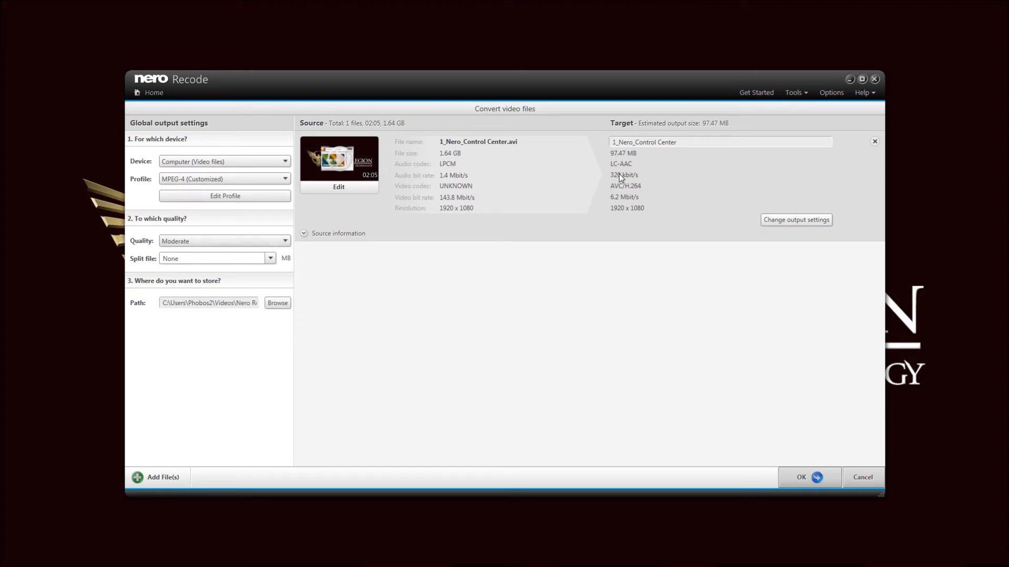
click(285, 241)
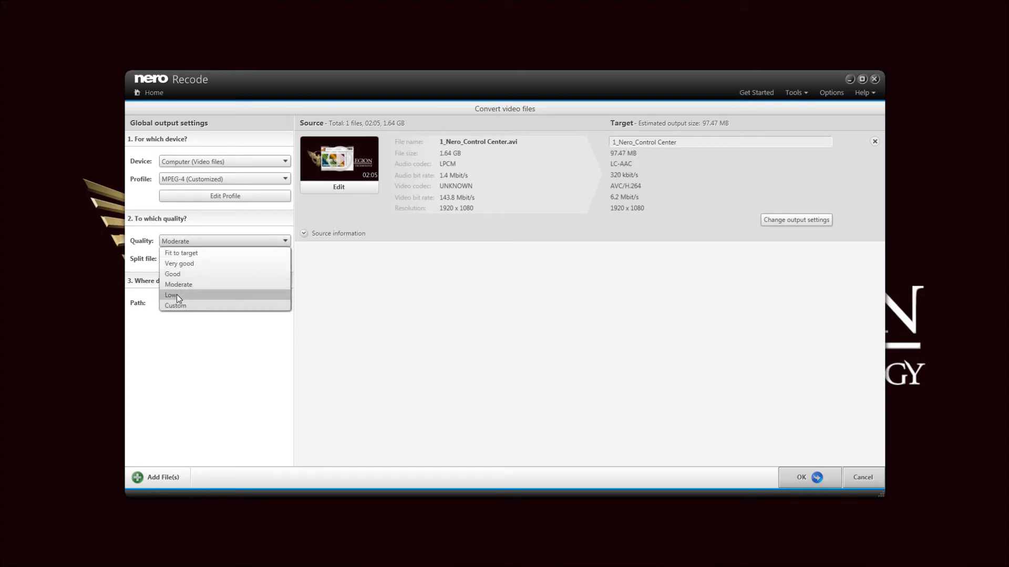
click(171, 295)
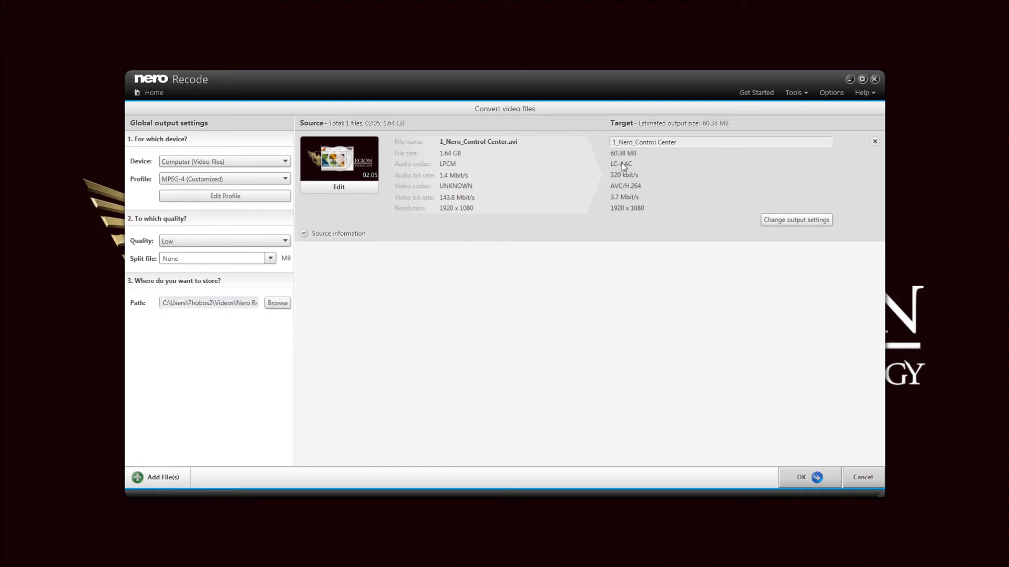
click(284, 241)
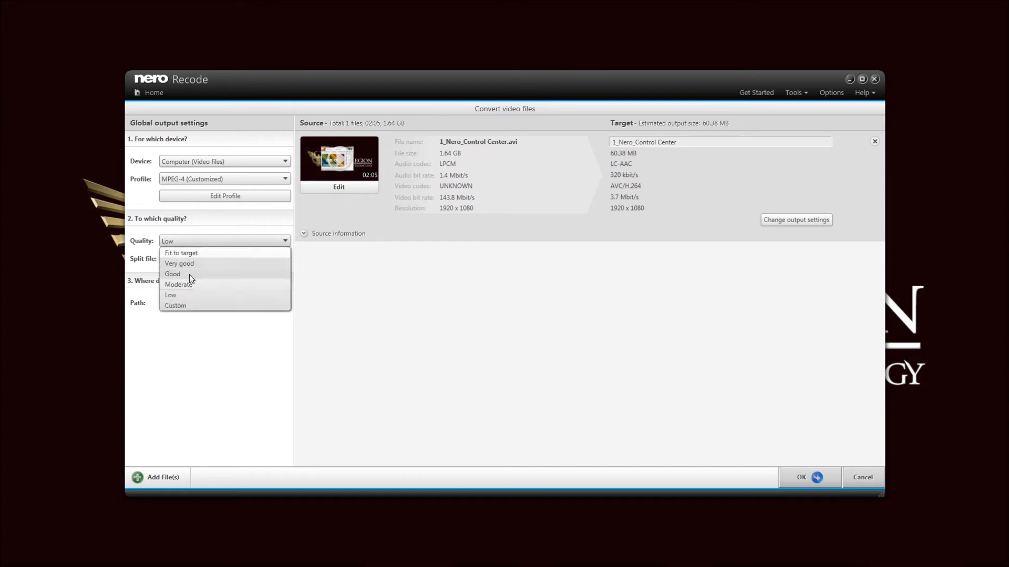
click(172, 273)
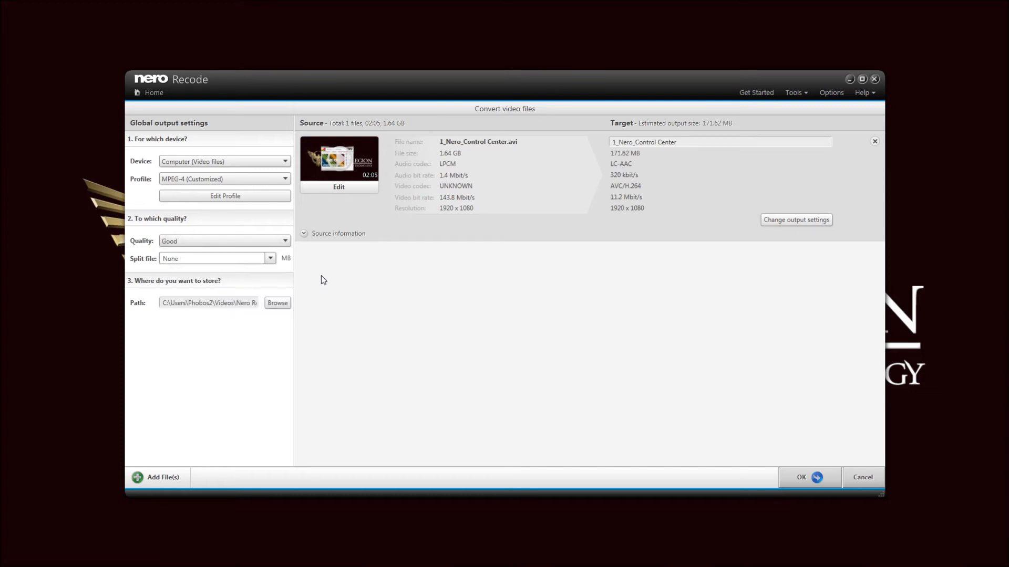
Step: Review split sizes from 700 MB CD to DVD 9 and keep Split file at None
click(270, 258)
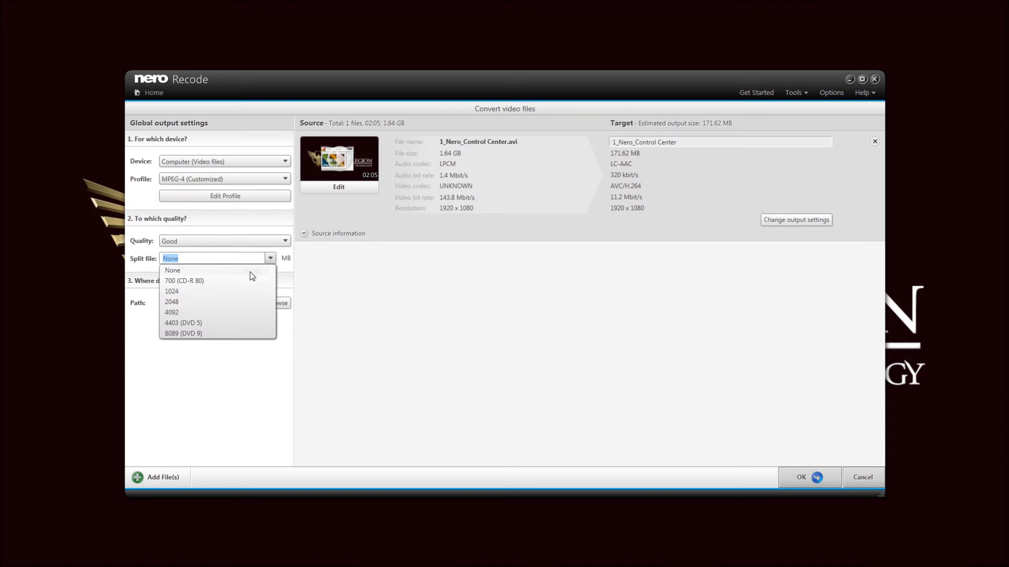
mouse_move(202, 334)
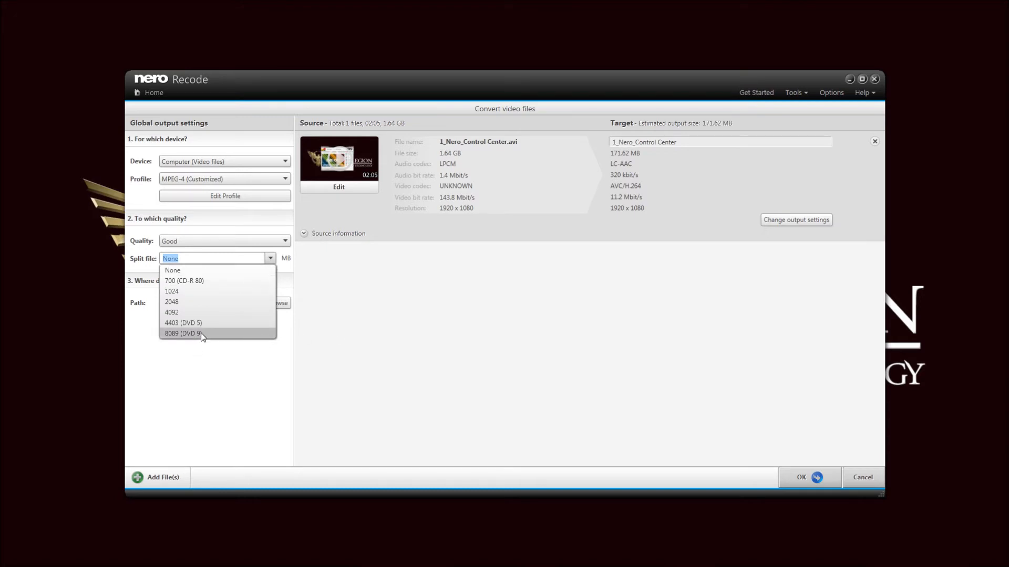
mouse_move(203, 288)
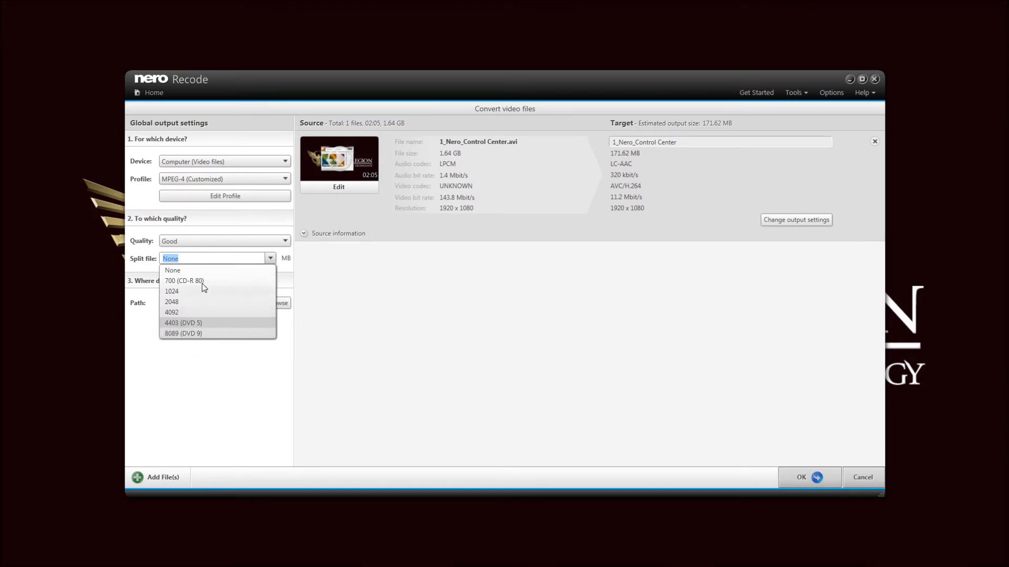
mouse_move(212, 281)
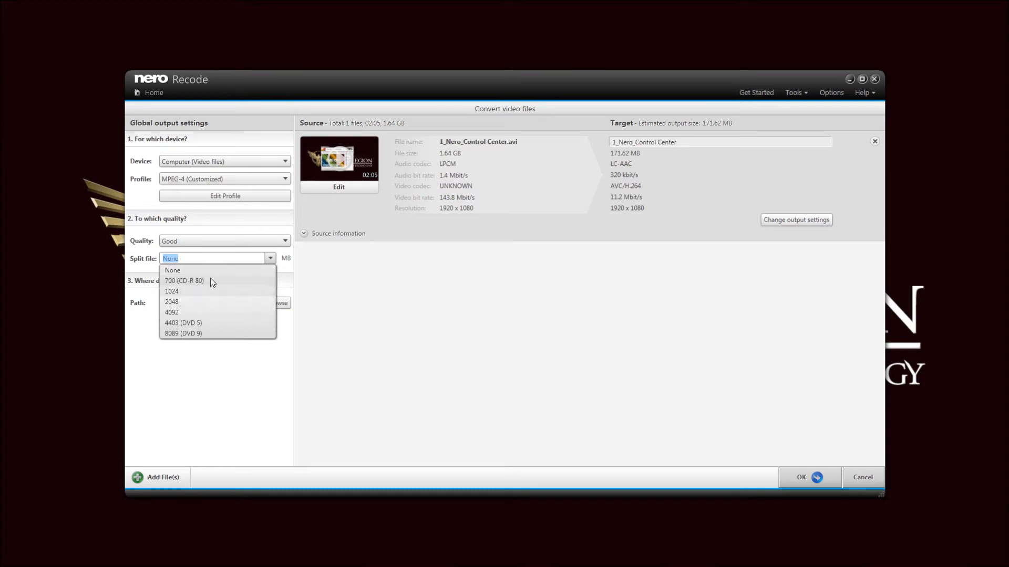
click(171, 270)
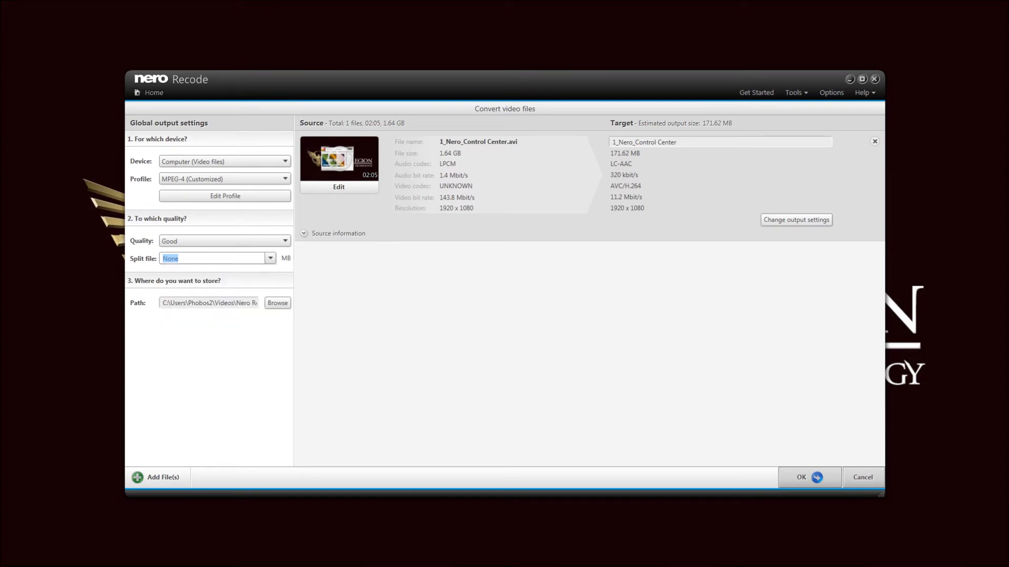
click(208, 302)
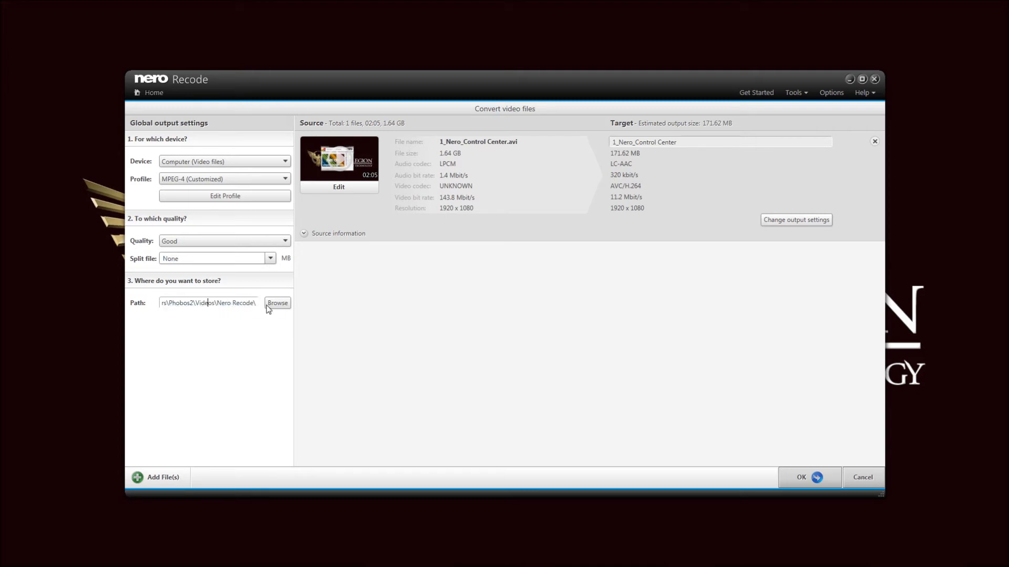
Step: Set the save location to the videos folder under 0_Nero 12 and queue the conversion job
click(276, 303)
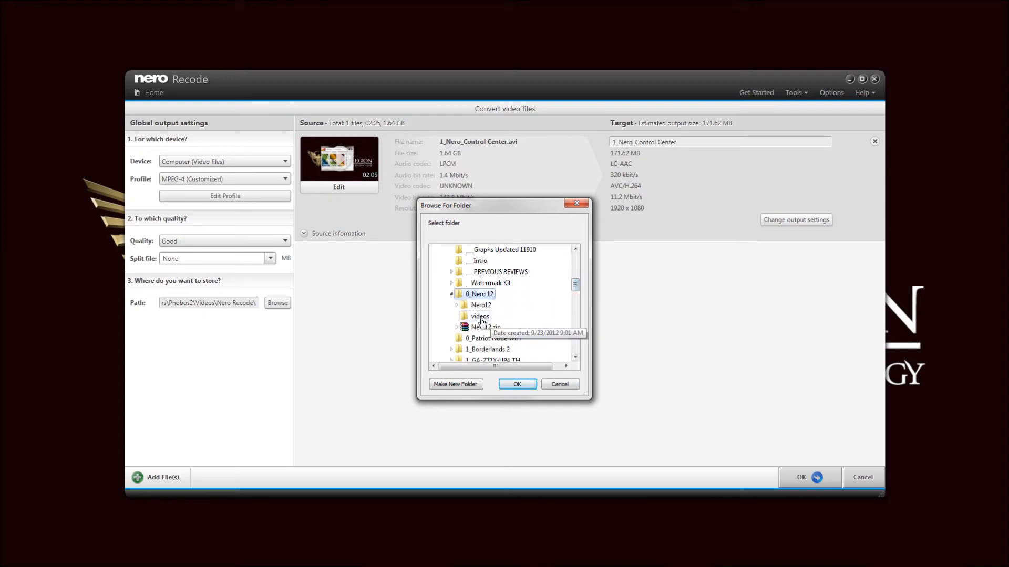
click(517, 385)
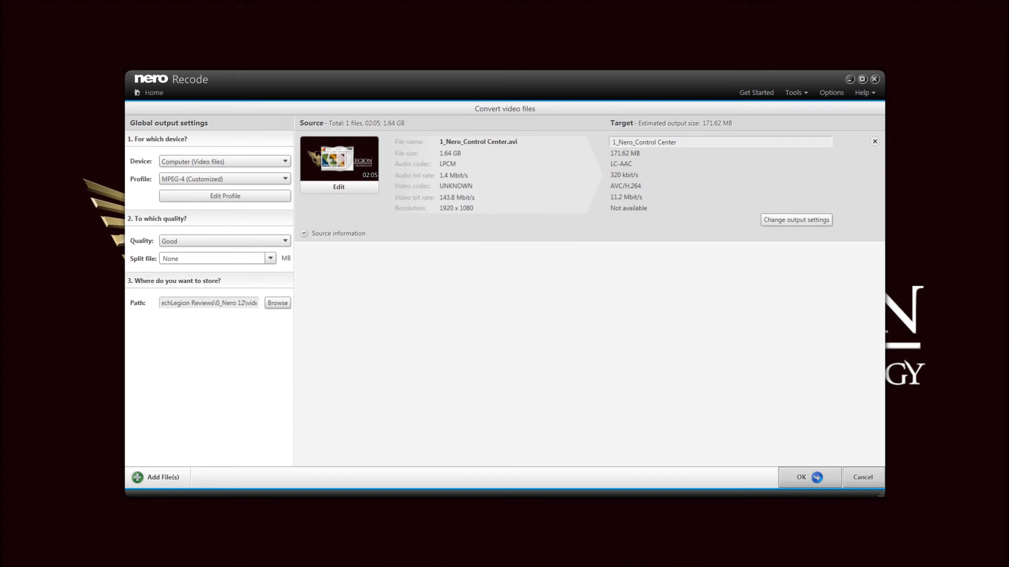
mouse_move(698, 377)
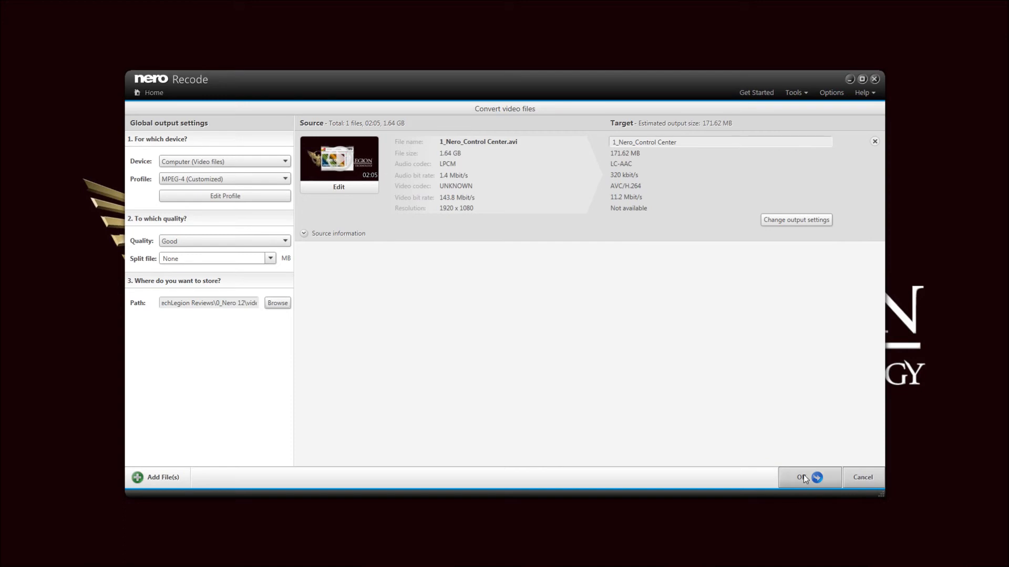
click(804, 477)
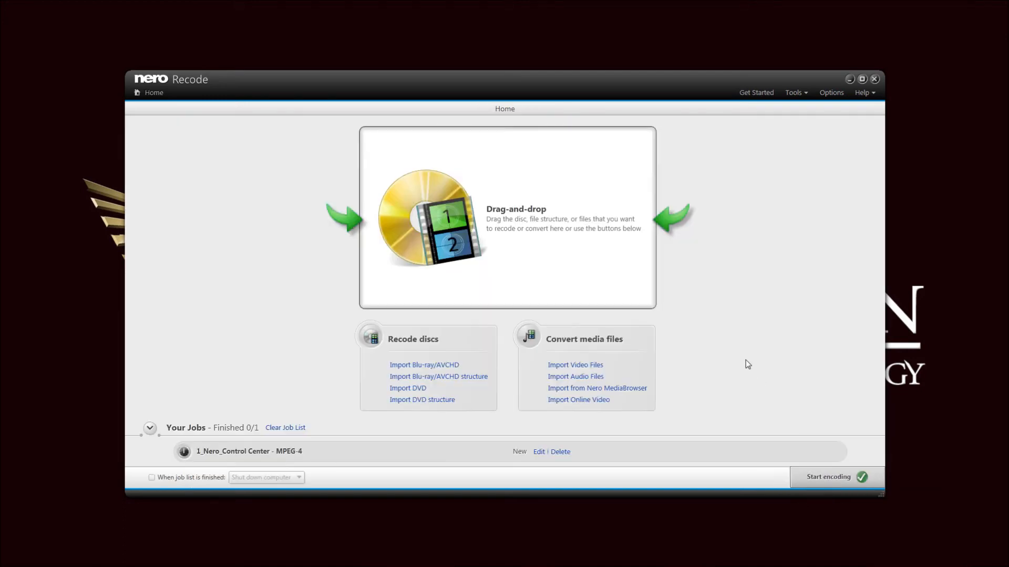
mouse_move(182, 432)
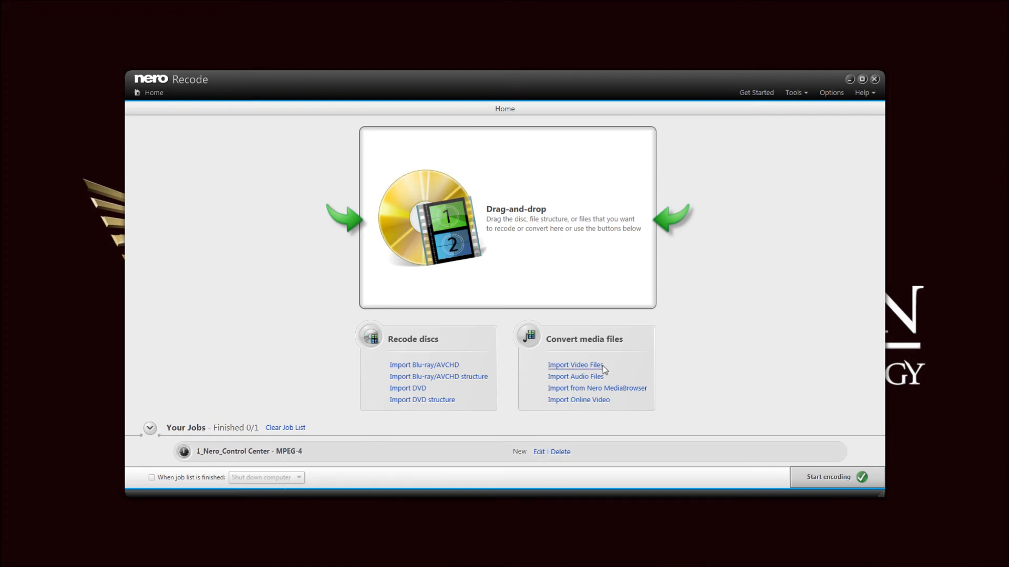
mouse_move(782, 483)
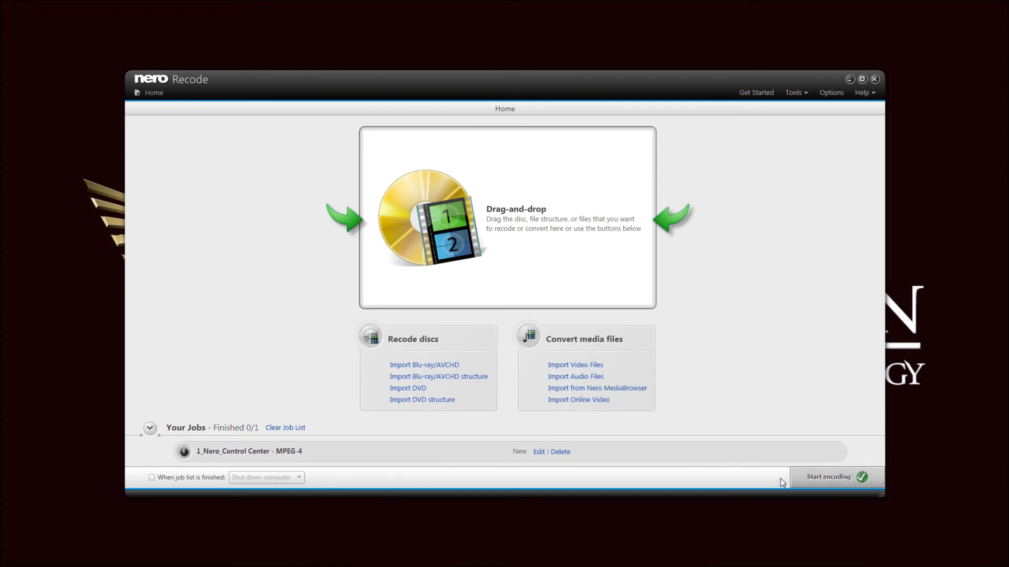
mouse_move(195, 495)
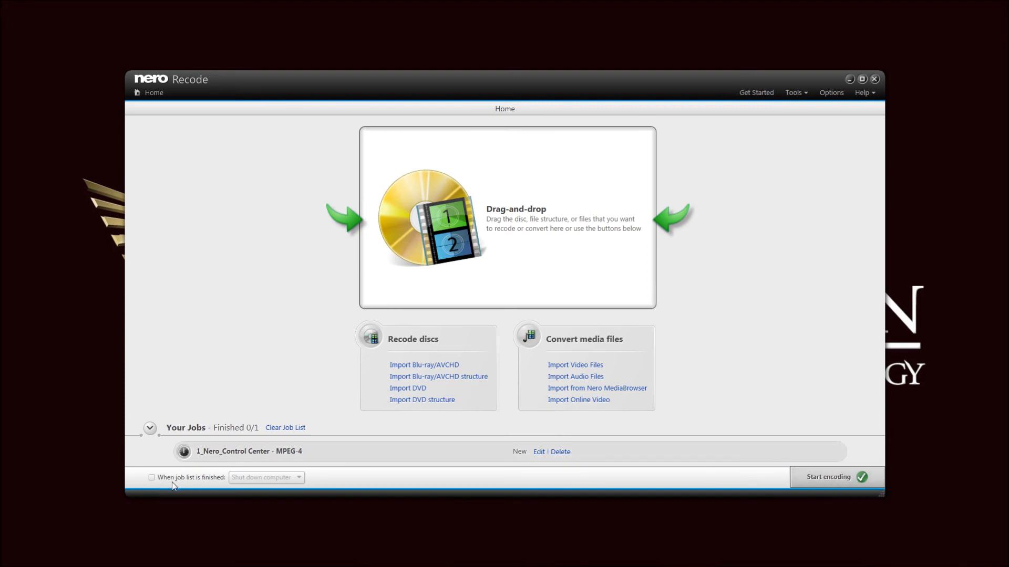
click(152, 477)
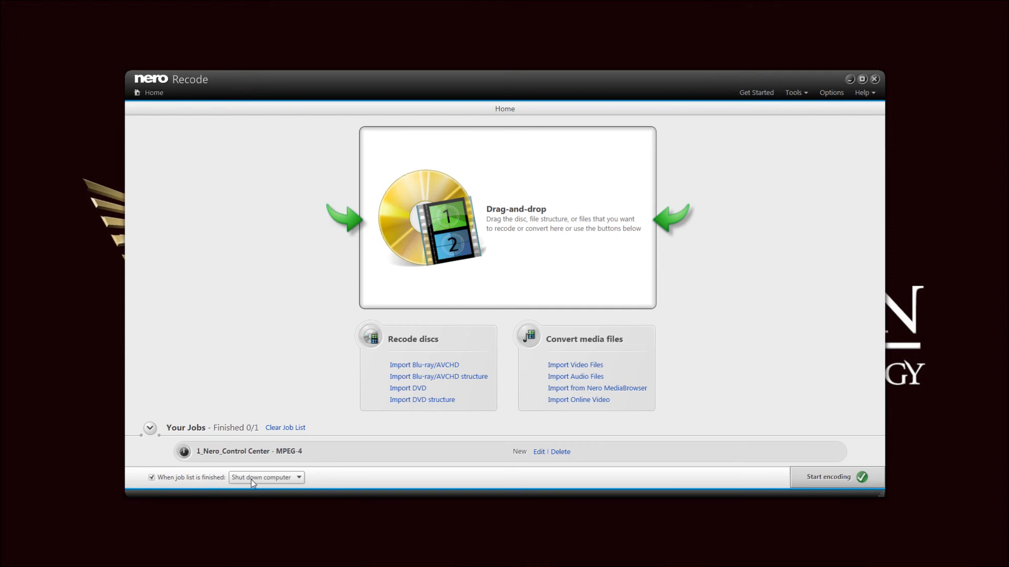
click(297, 478)
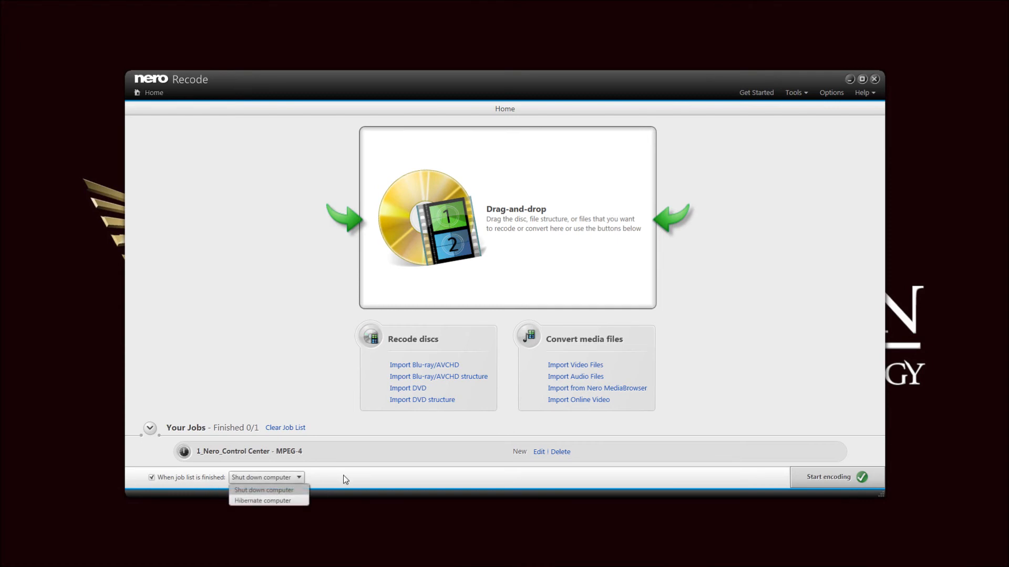
click(152, 477)
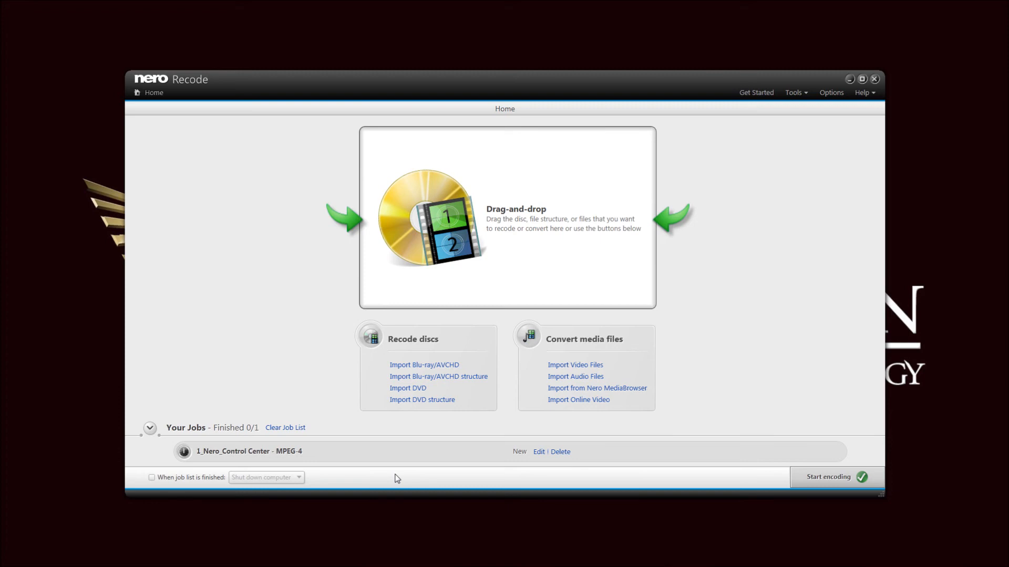
Step: Encode the queued MPEG-4 job until Finished 1/1 and dismiss the completion notification
click(834, 477)
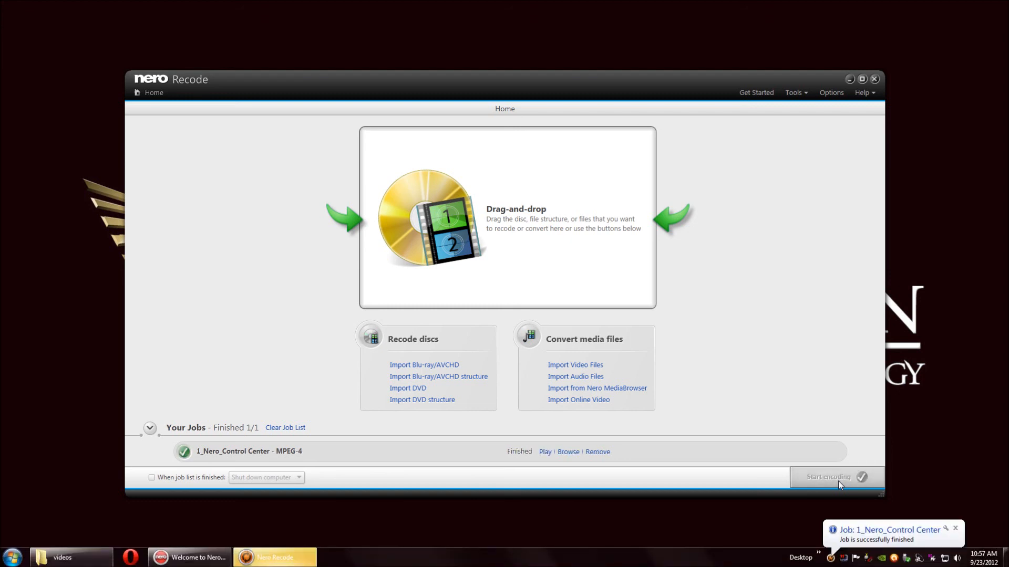
mouse_move(961, 538)
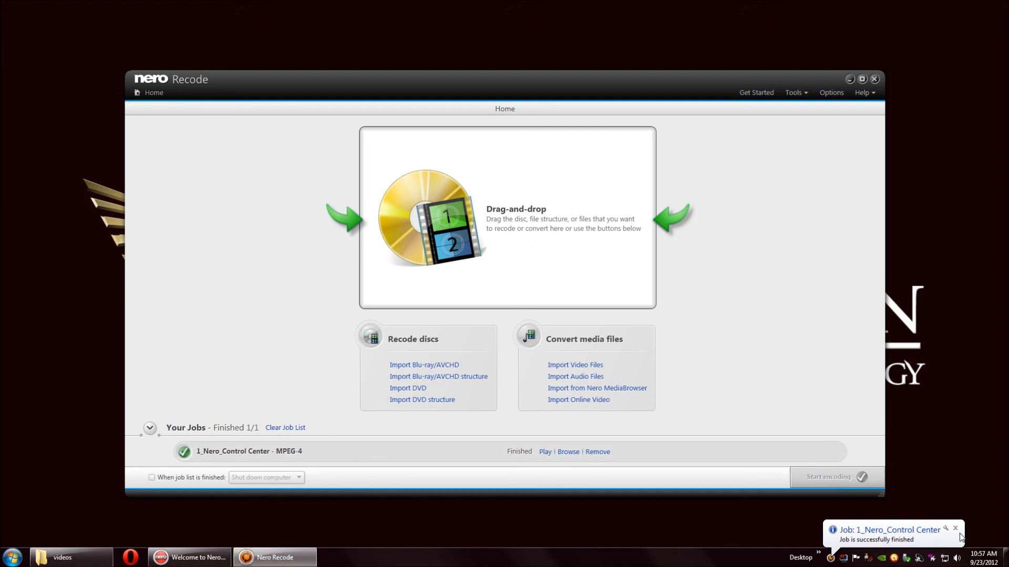
click(955, 528)
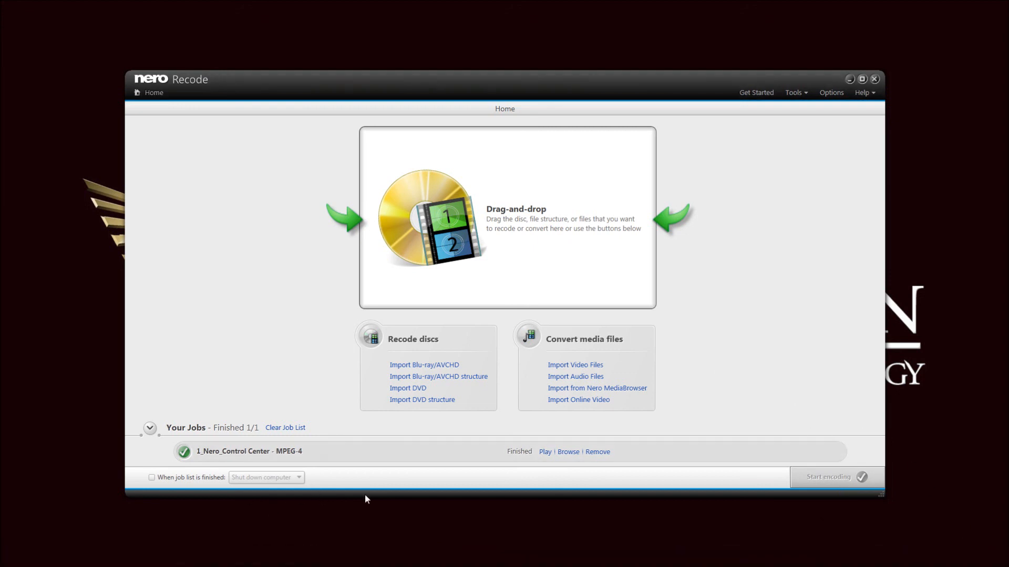
mouse_move(545, 451)
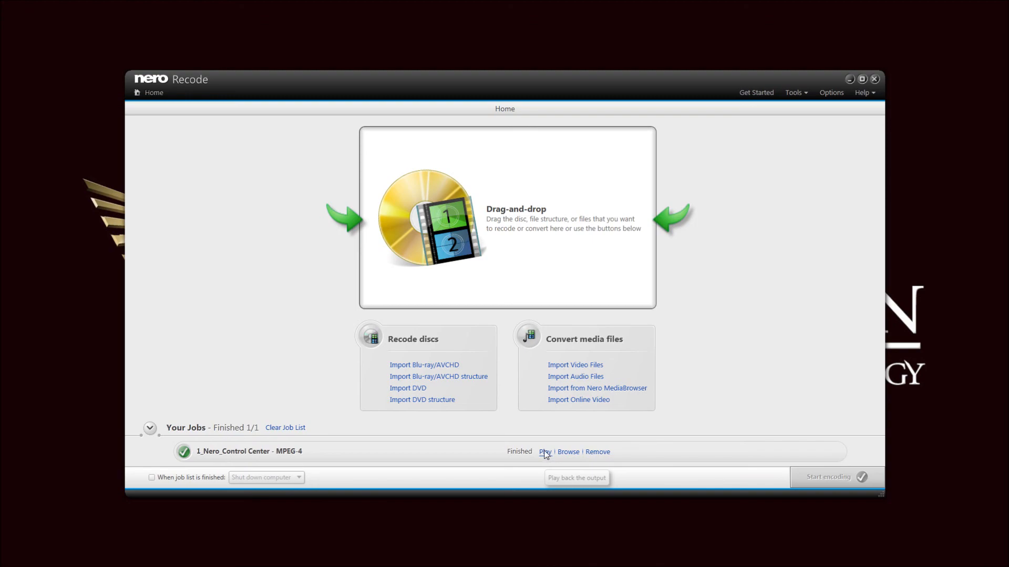
click(544, 451)
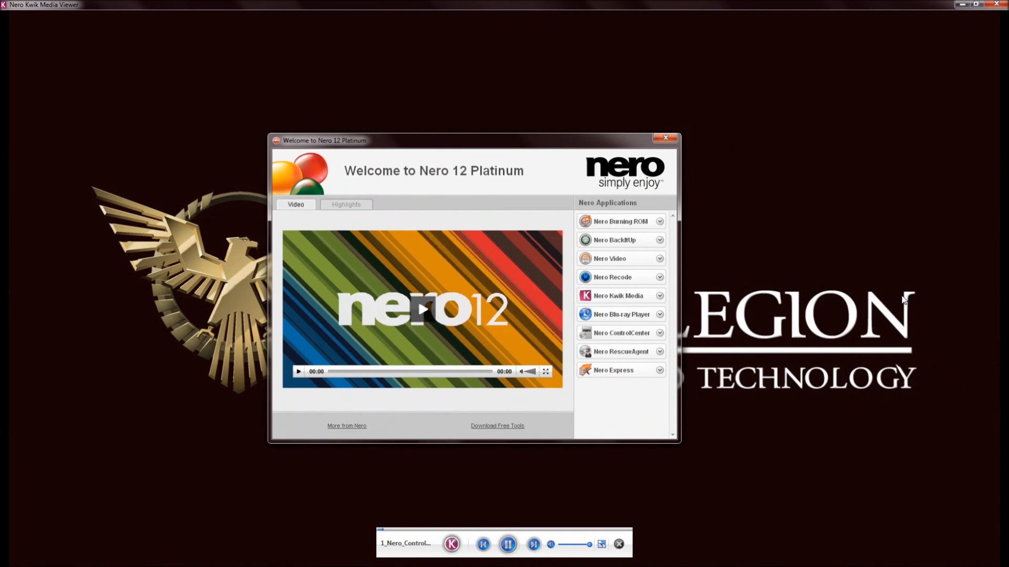
click(617, 545)
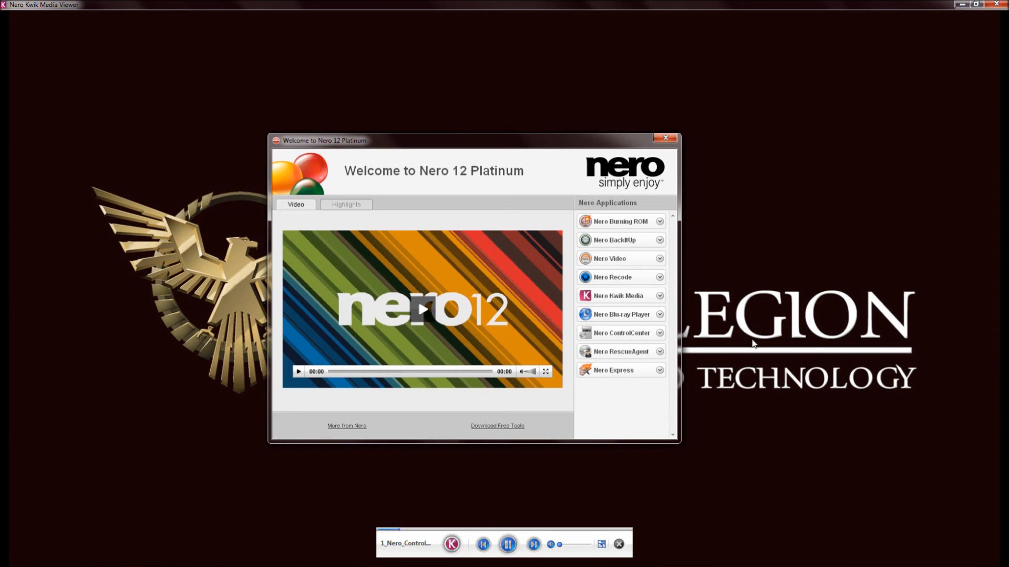
click(507, 546)
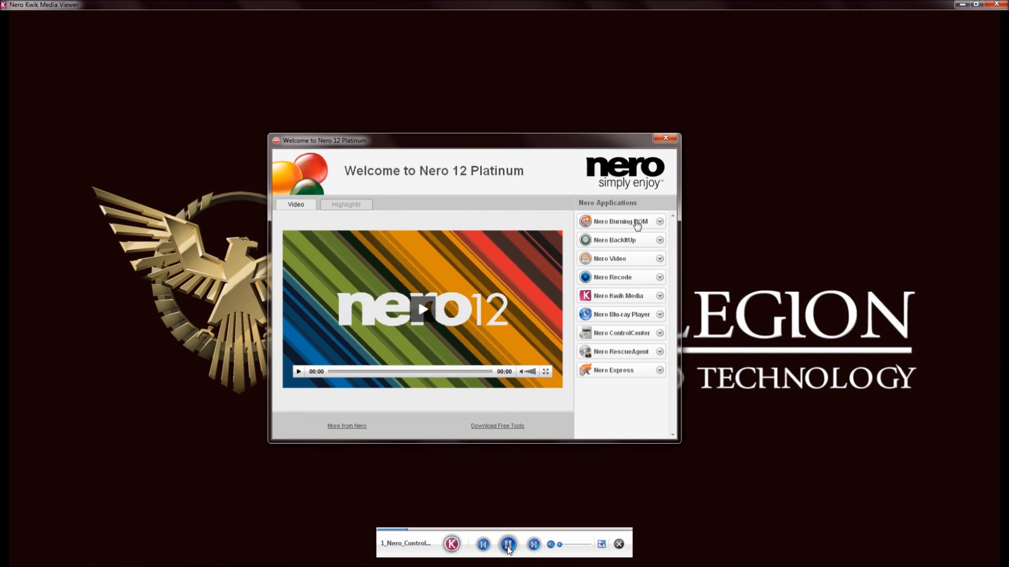
click(508, 545)
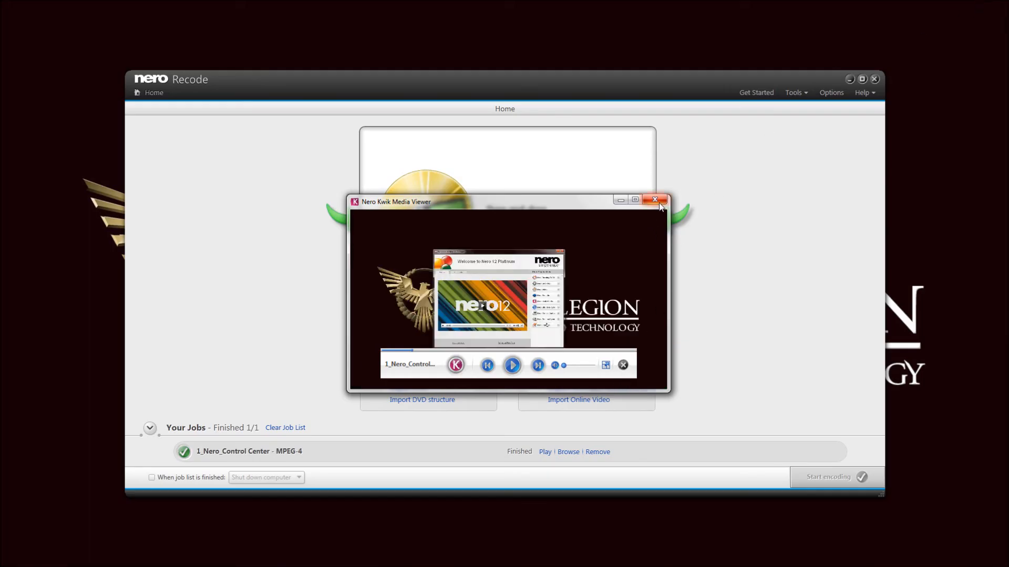
click(655, 199)
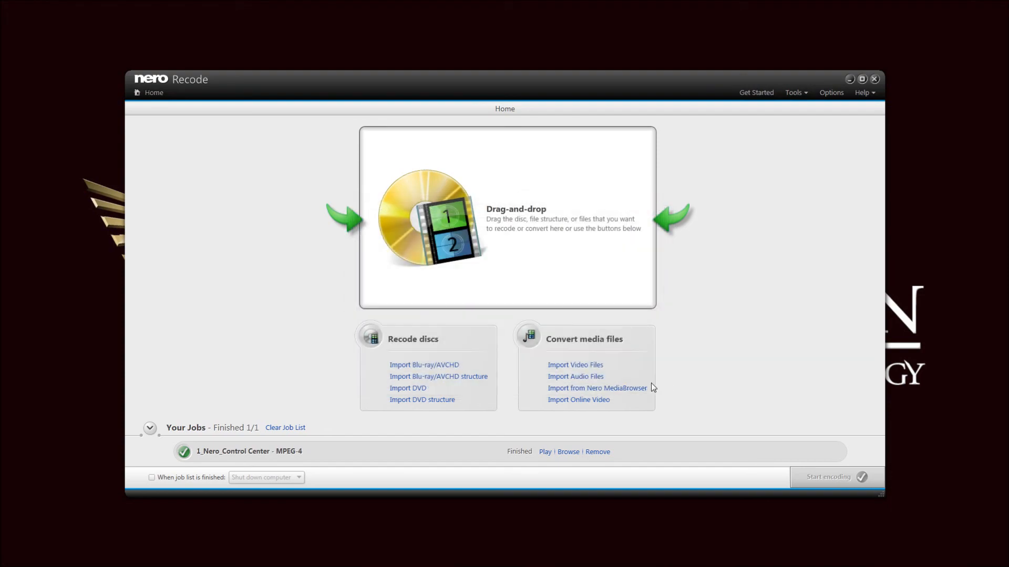